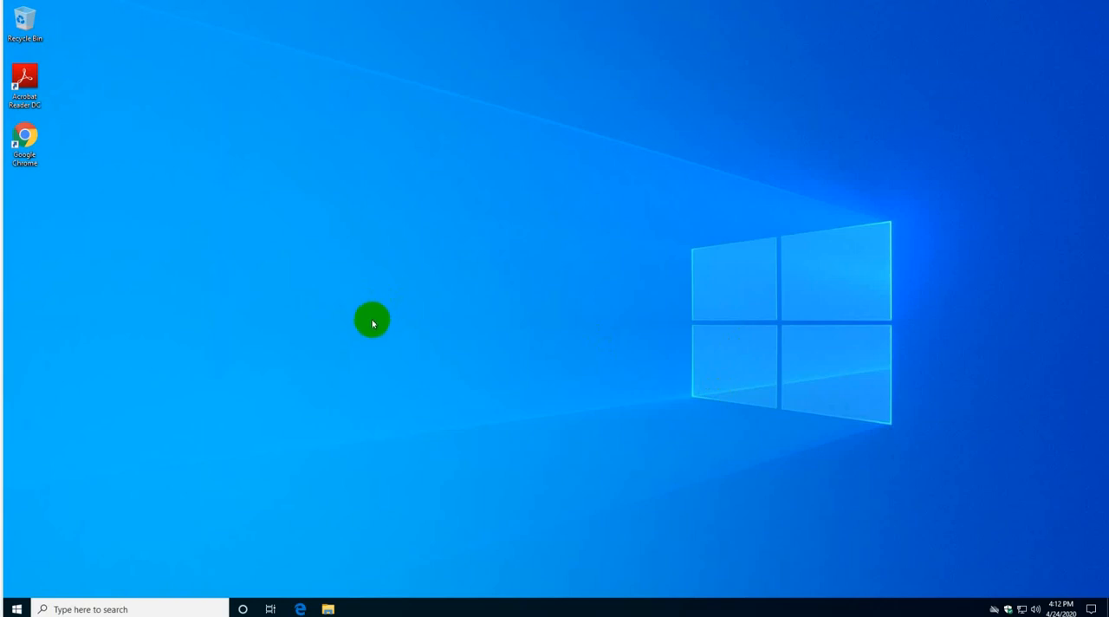
pyautogui.moveTo(373, 324)
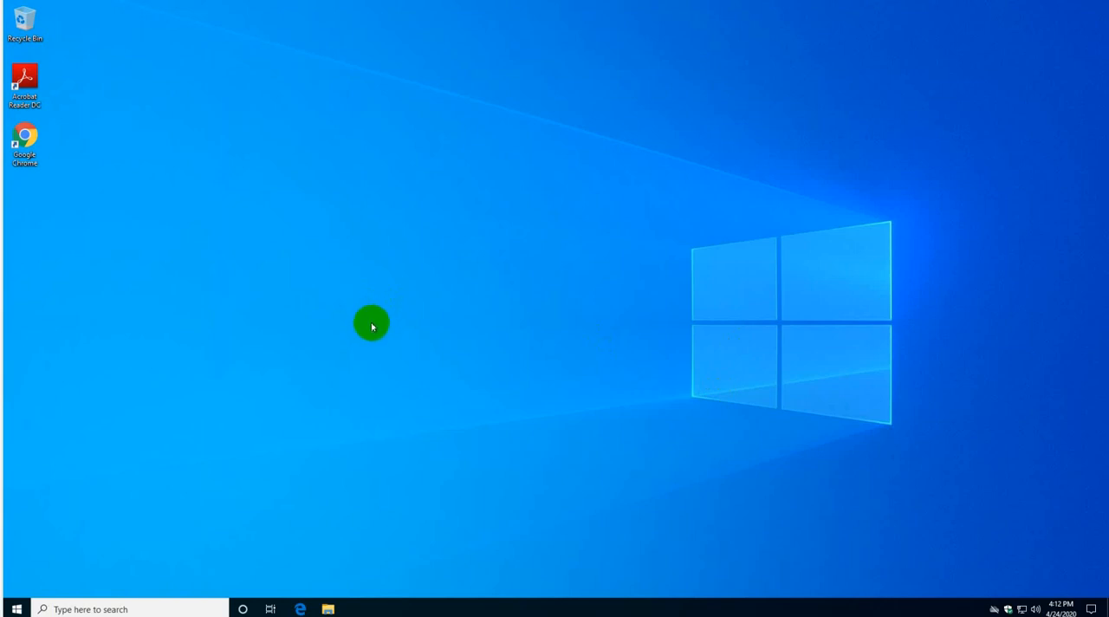
pyautogui.moveTo(360, 331)
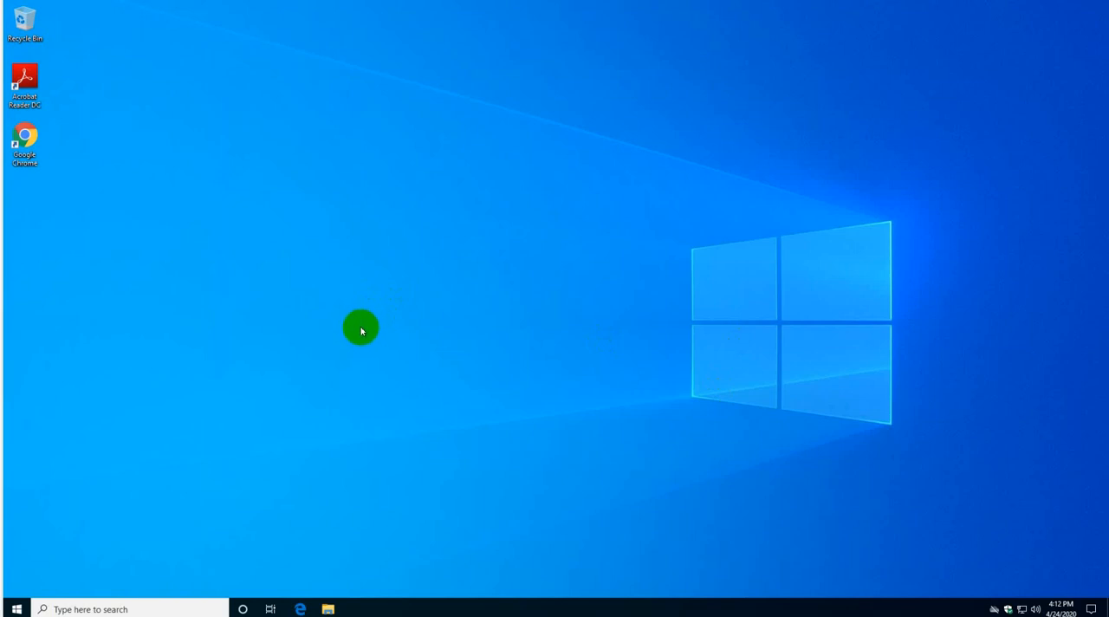
pyautogui.moveTo(358, 305)
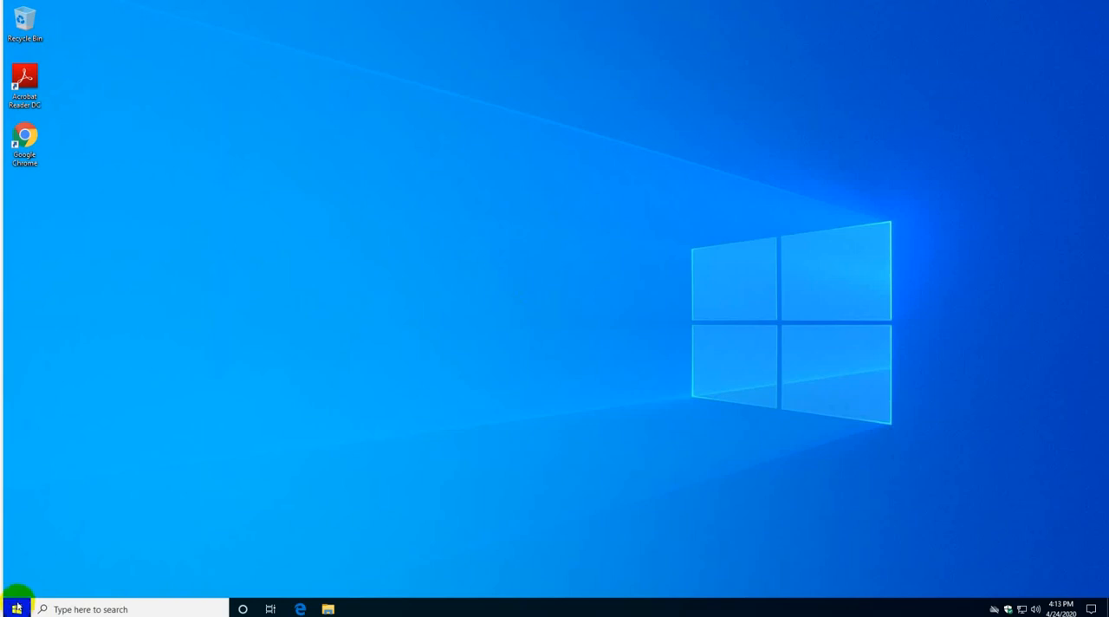
# - View This PC's basic system information from File Explorer a couple of times, closing it each time
pyautogui.click(11, 606)
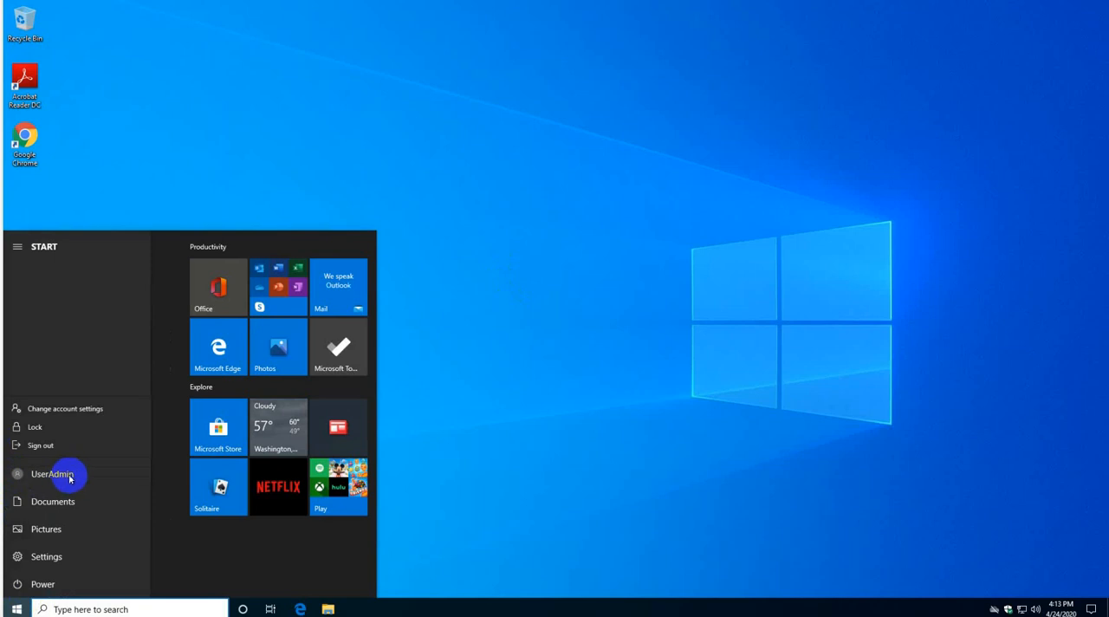
pyautogui.click(54, 473)
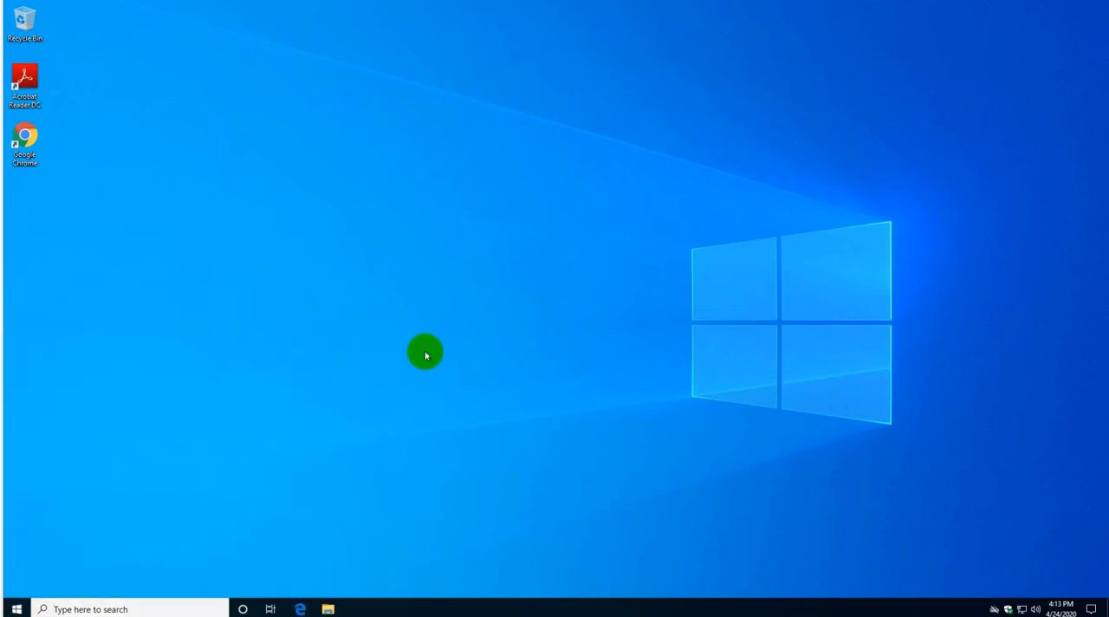
pyautogui.moveTo(343, 460)
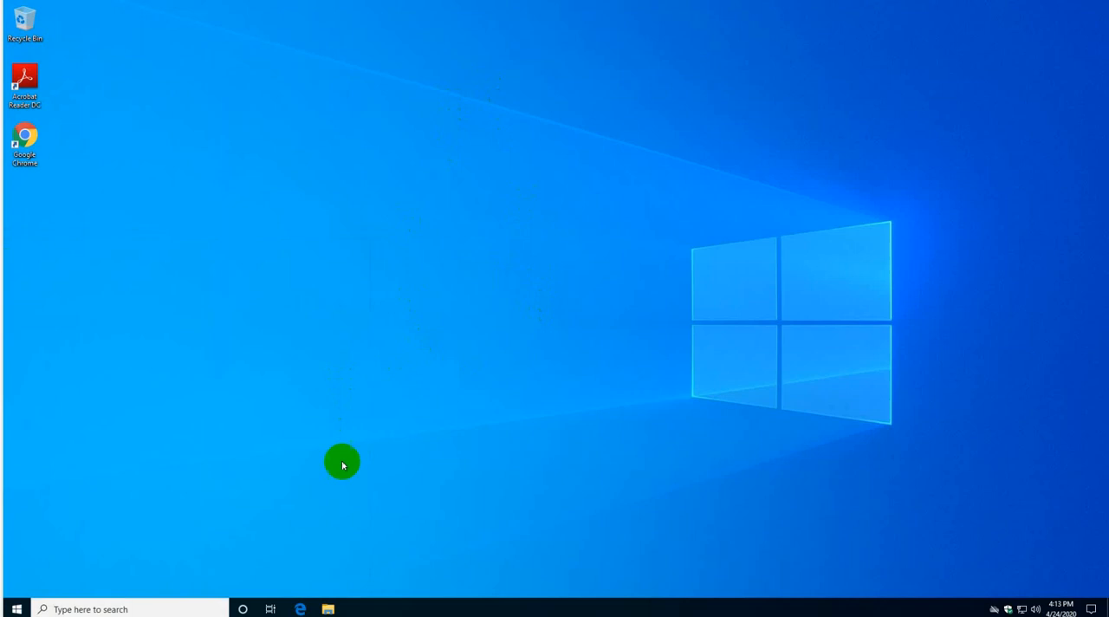
pyautogui.moveTo(324, 458)
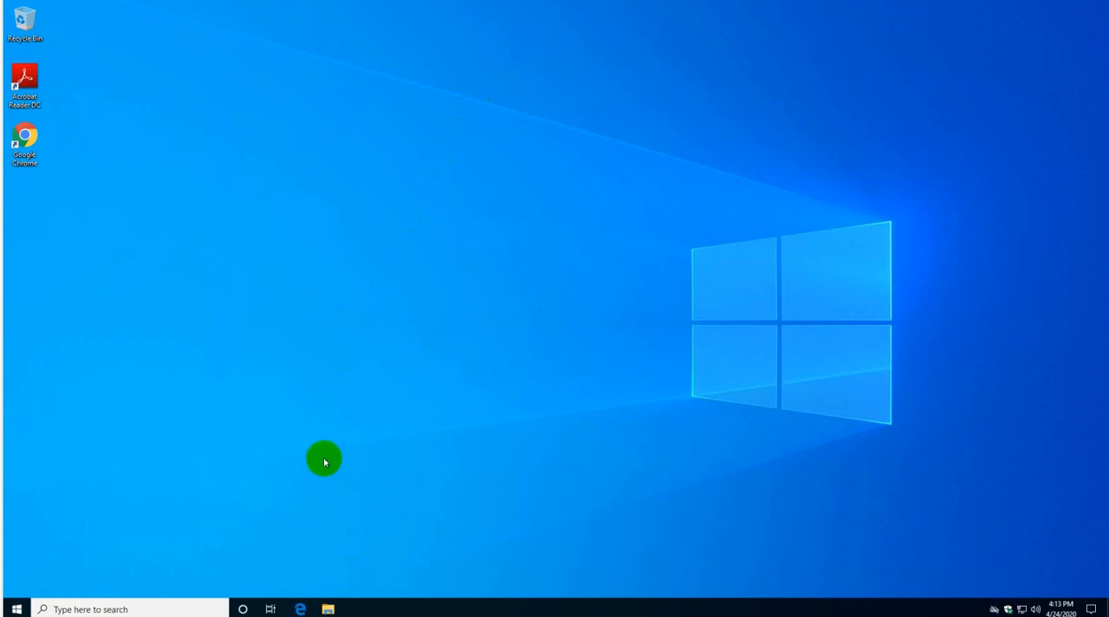
pyautogui.click(327, 610)
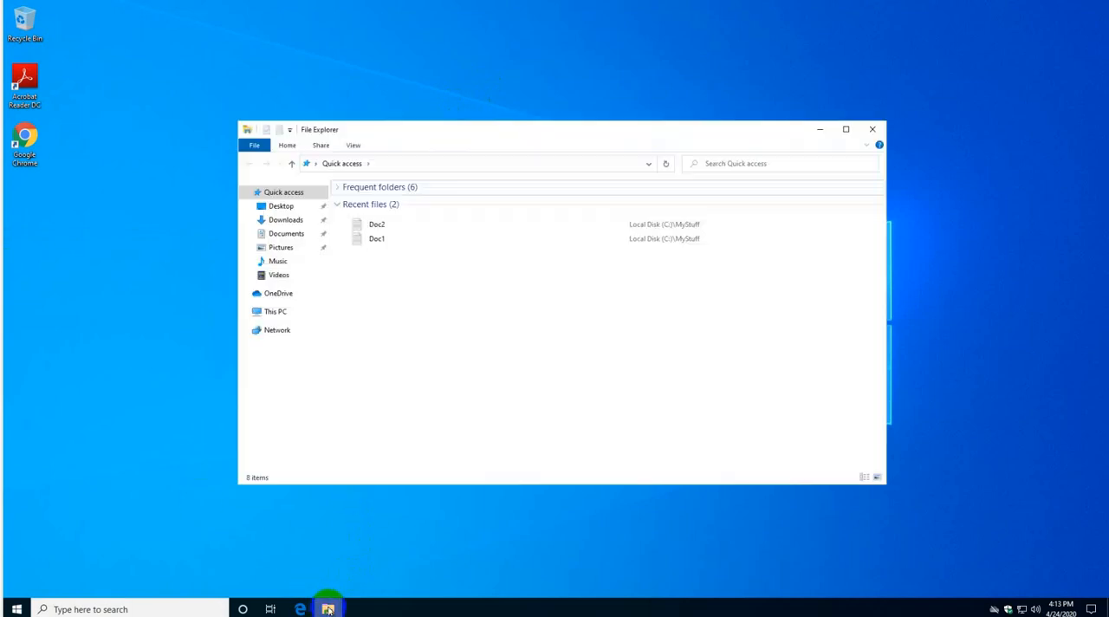
pyautogui.rightClick(273, 312)
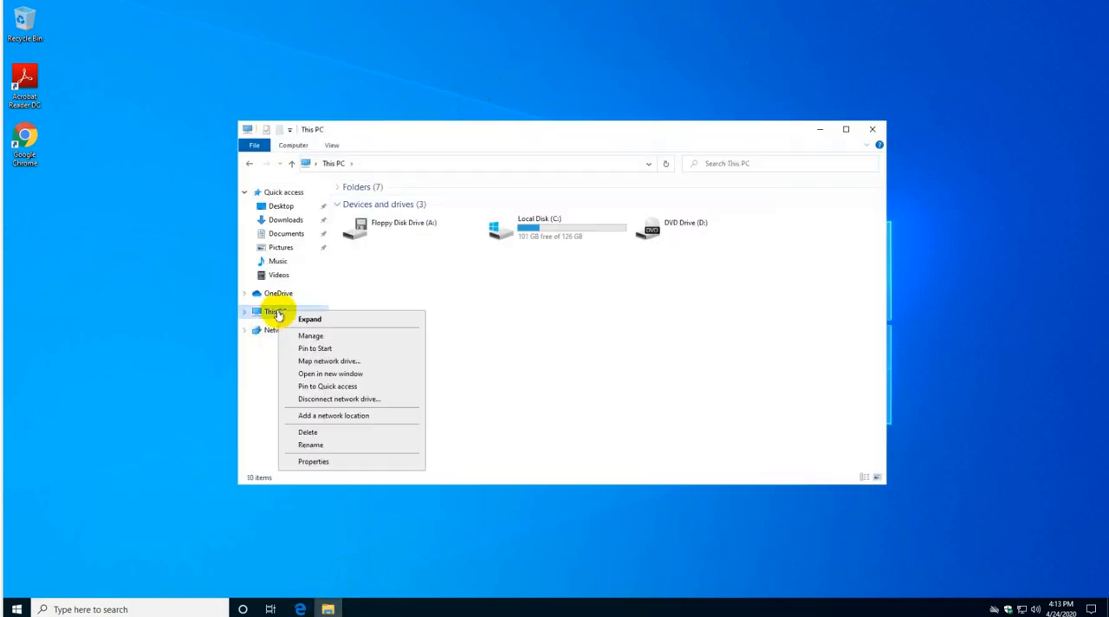
pyautogui.click(395, 407)
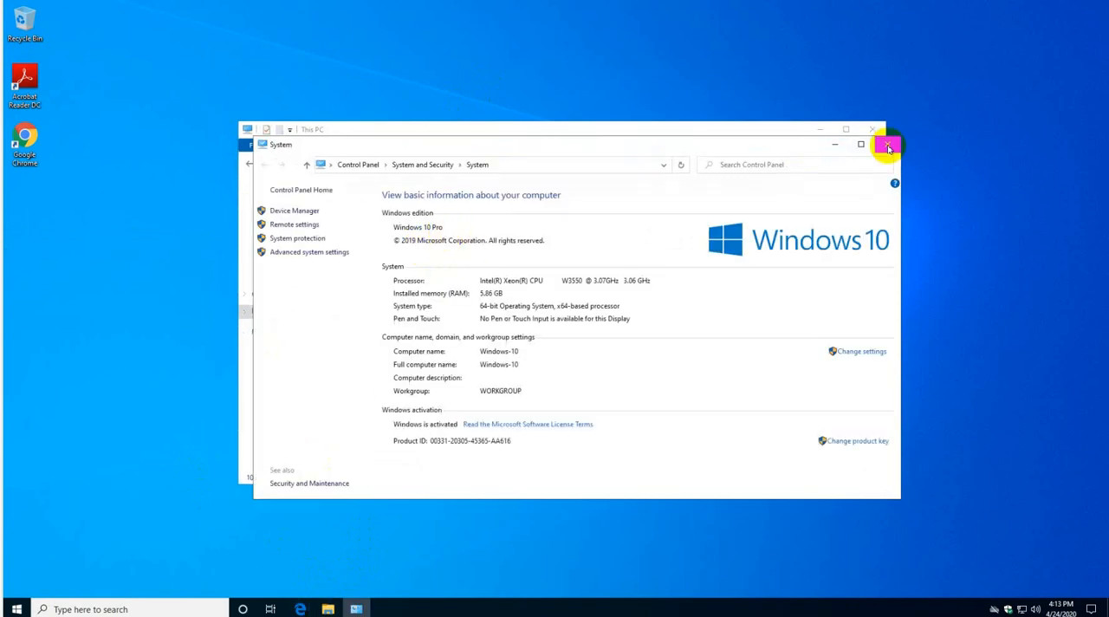
pyautogui.click(887, 146)
pyautogui.write('myp')
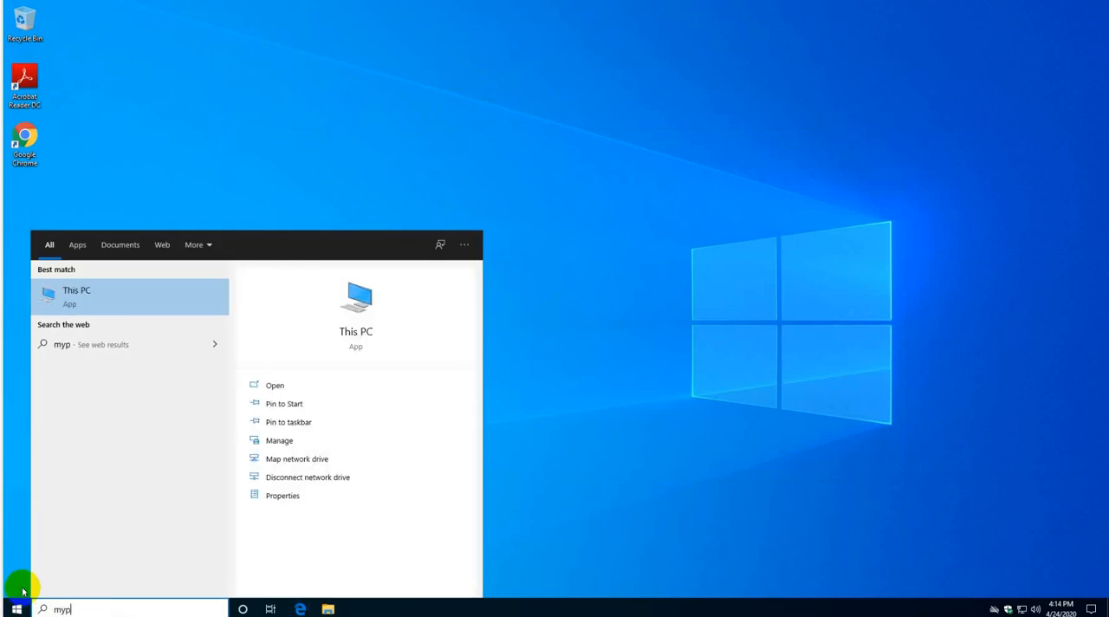
pyautogui.click(279, 496)
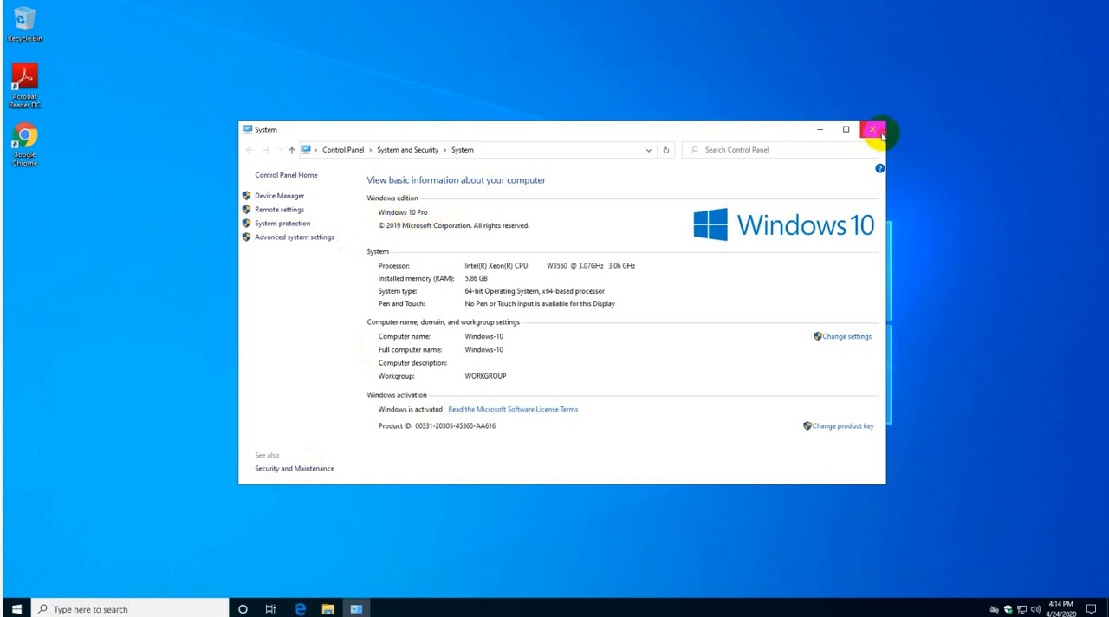
pyautogui.click(873, 128)
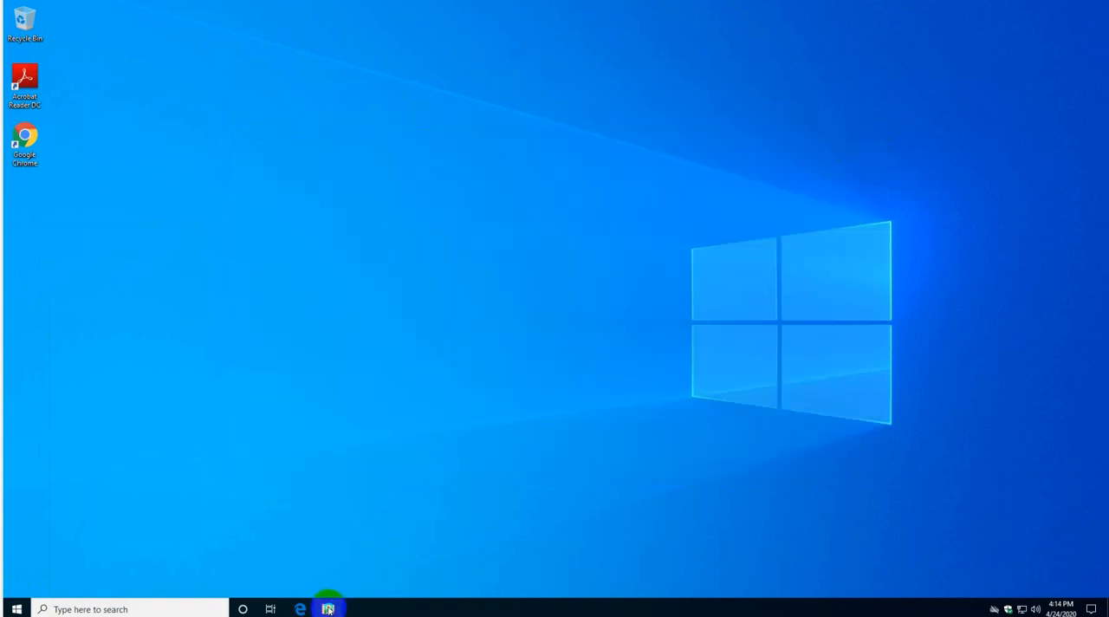
# - From a new File Explorer window, check This PC's system properties once more and close them
pyautogui.rightClick(327, 608)
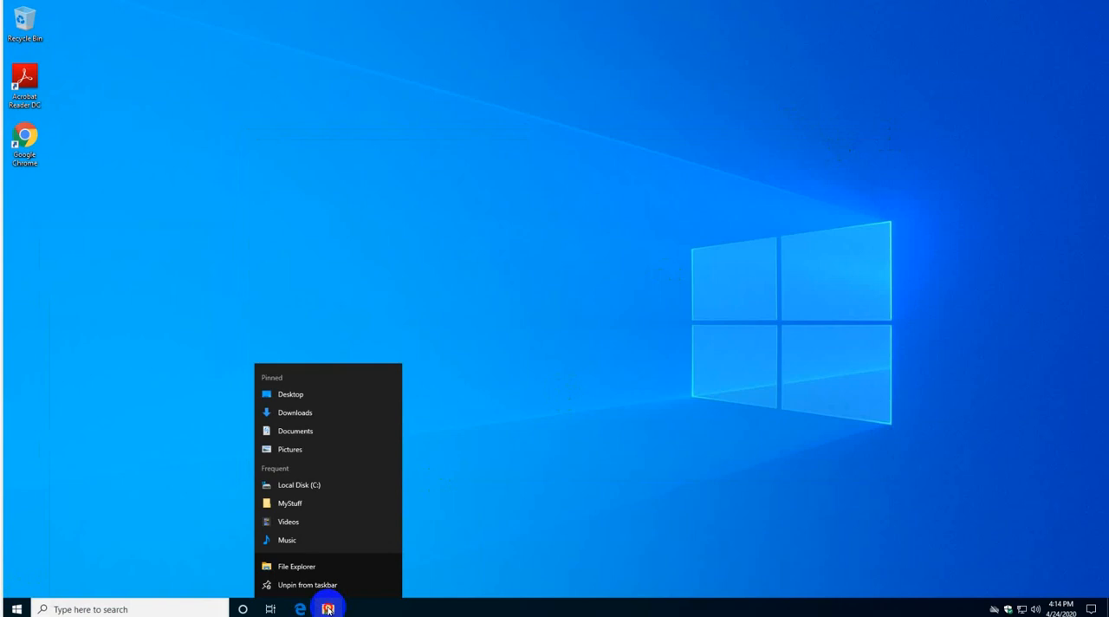
pyautogui.click(295, 568)
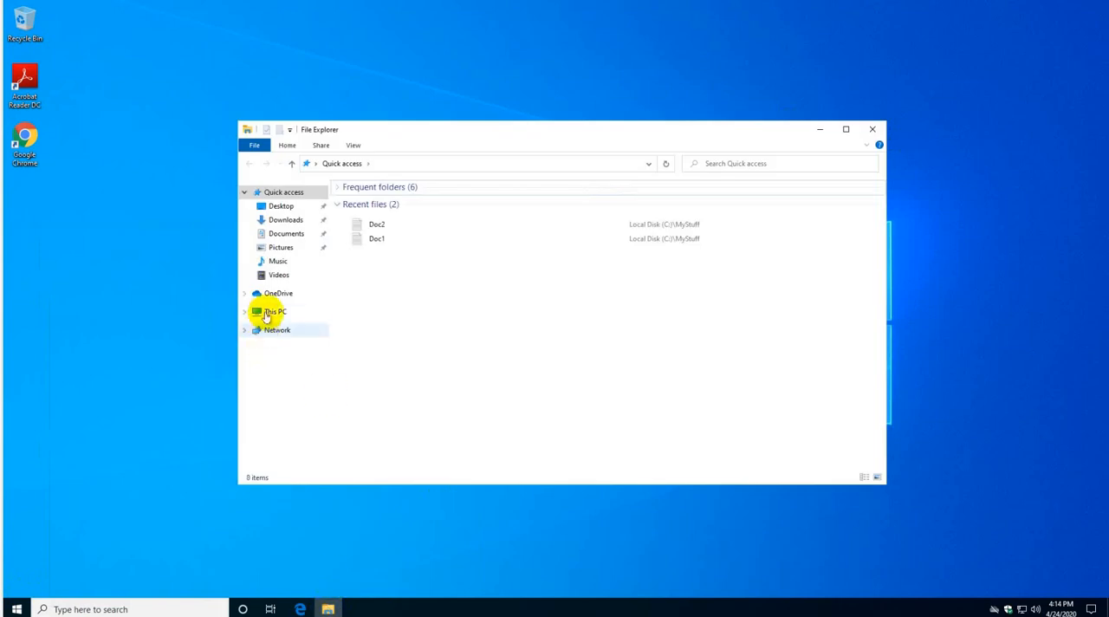
pyautogui.click(272, 312)
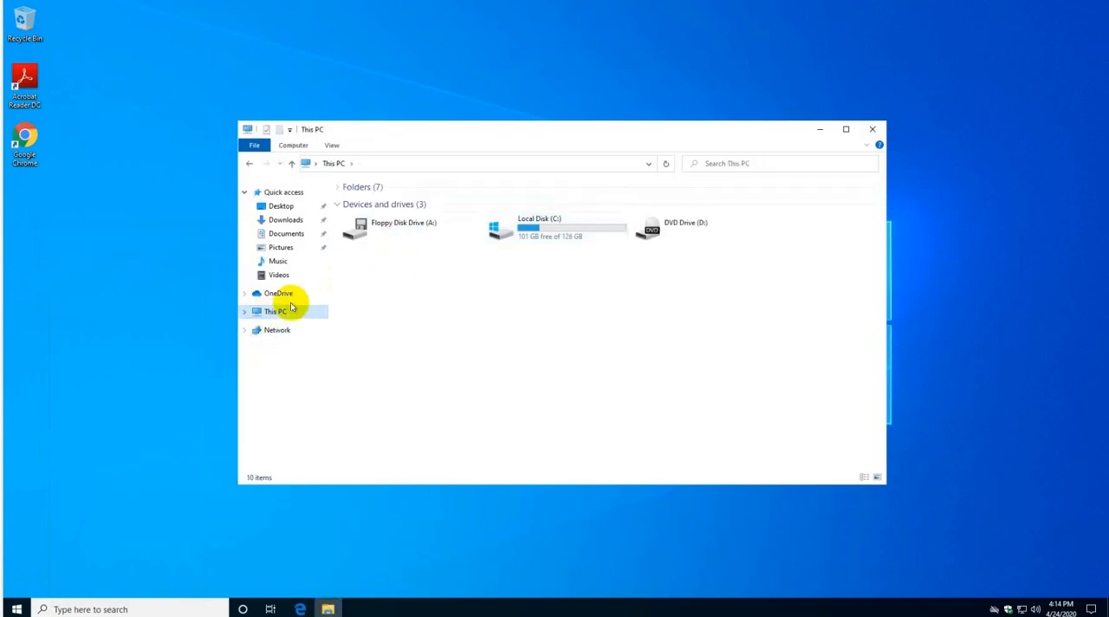
pyautogui.rightClick(275, 310)
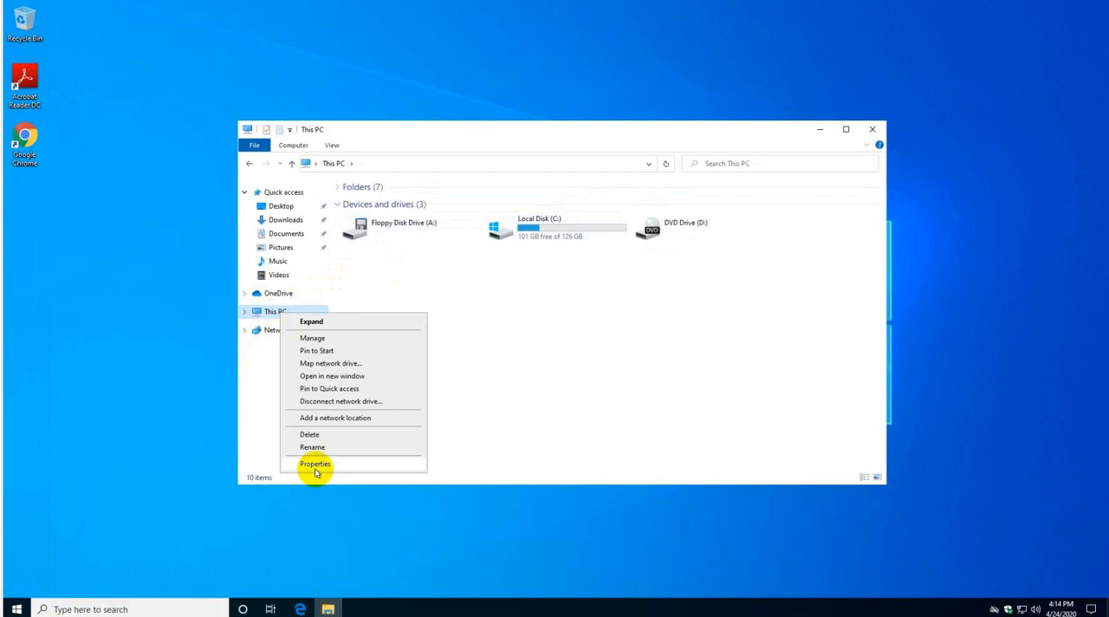
pyautogui.click(315, 464)
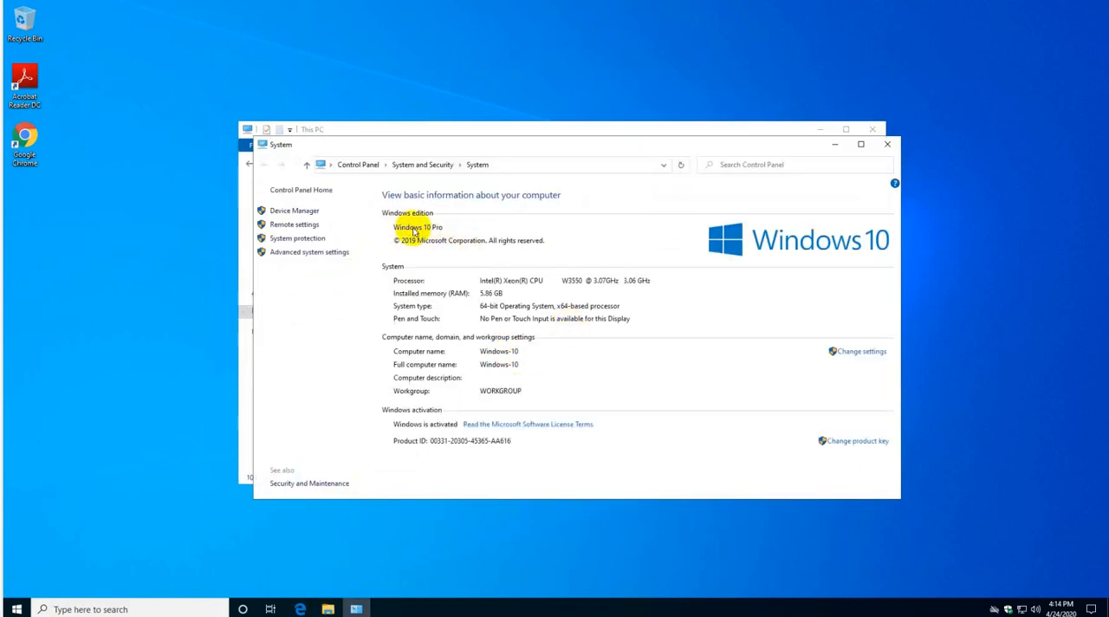
pyautogui.moveTo(887, 156)
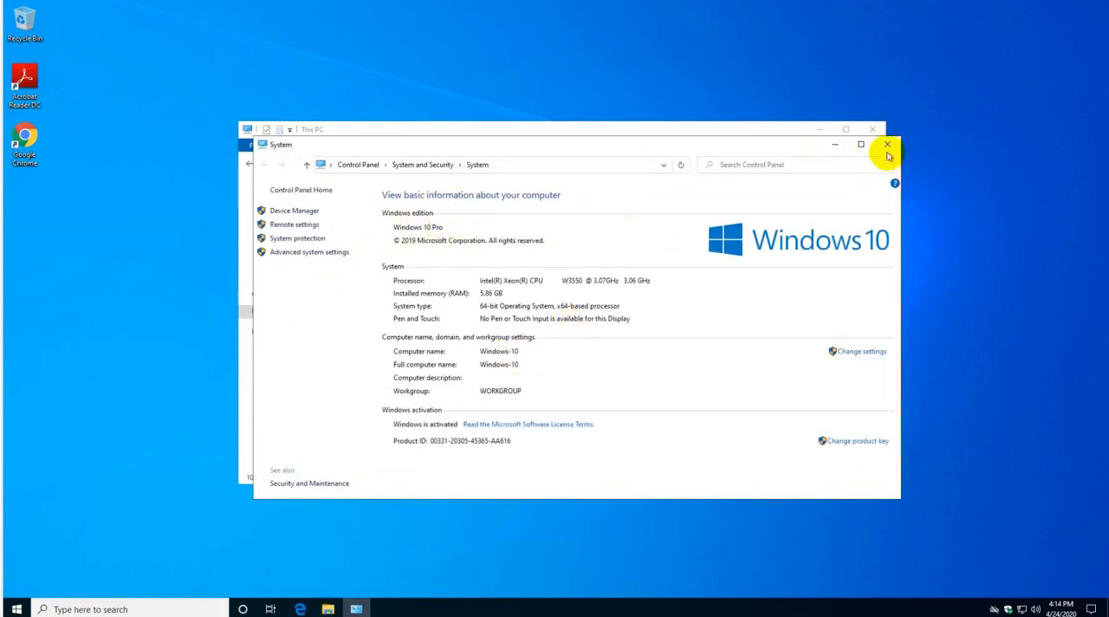
pyautogui.click(884, 144)
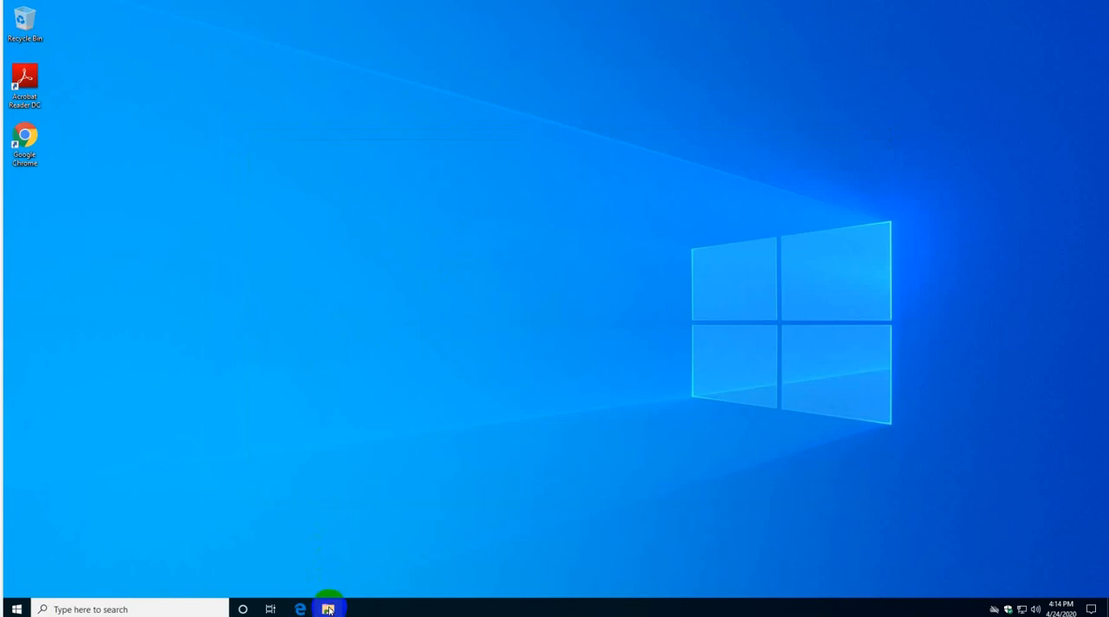
# - Manage This PC, review LocalUser and LocalAdmin under Local Users and Groups > Users, then close Computer Management
pyautogui.rightClick(274, 311)
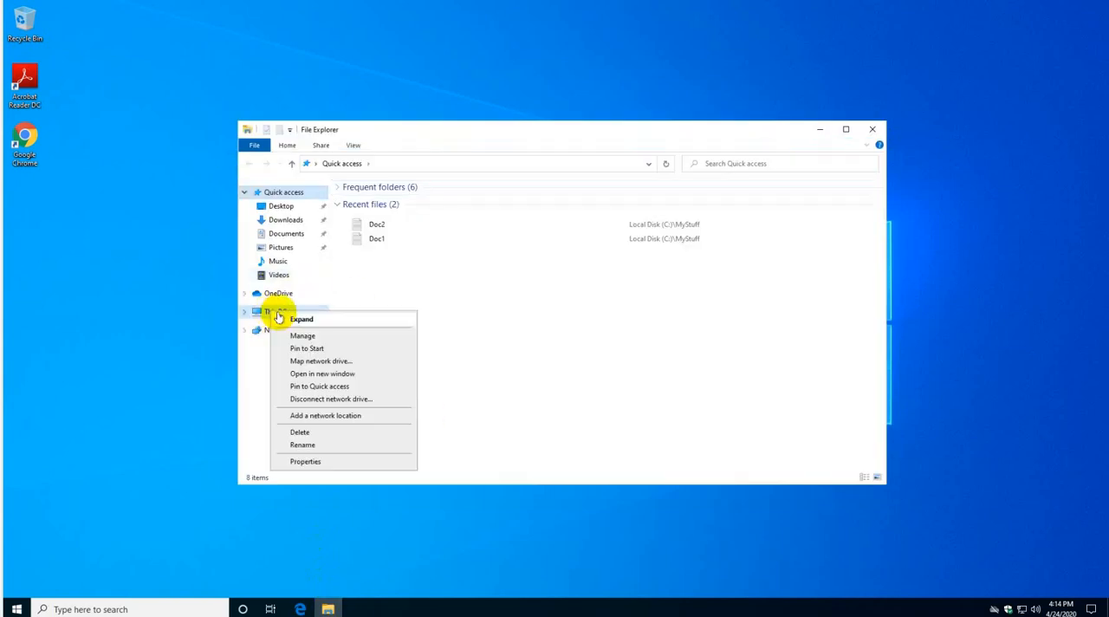
pyautogui.click(315, 464)
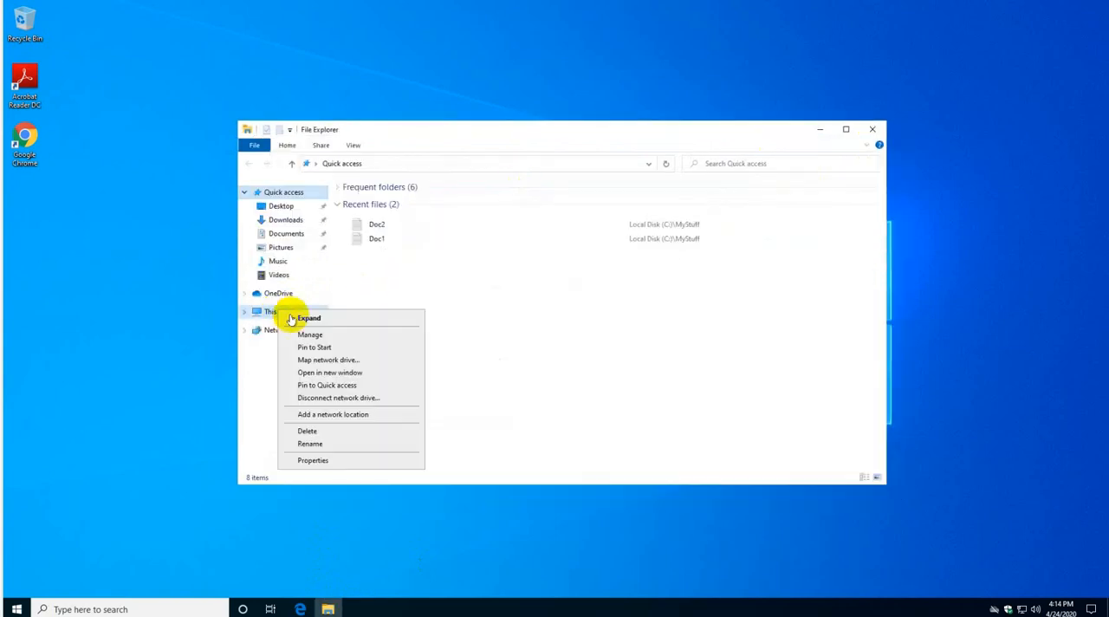
pyautogui.click(340, 336)
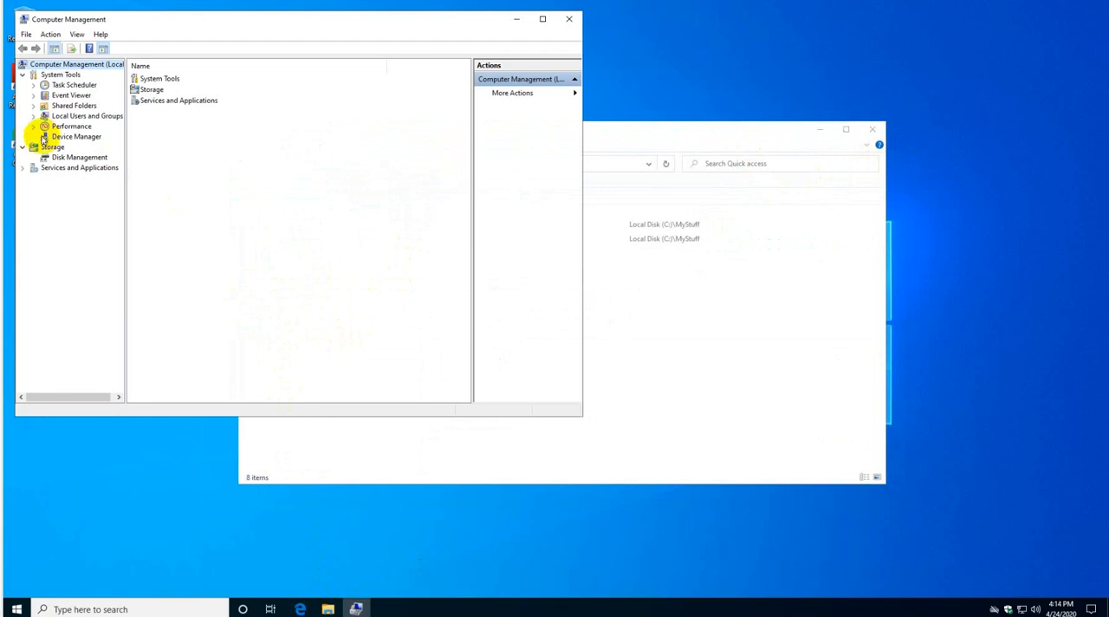
pyautogui.click(31, 116)
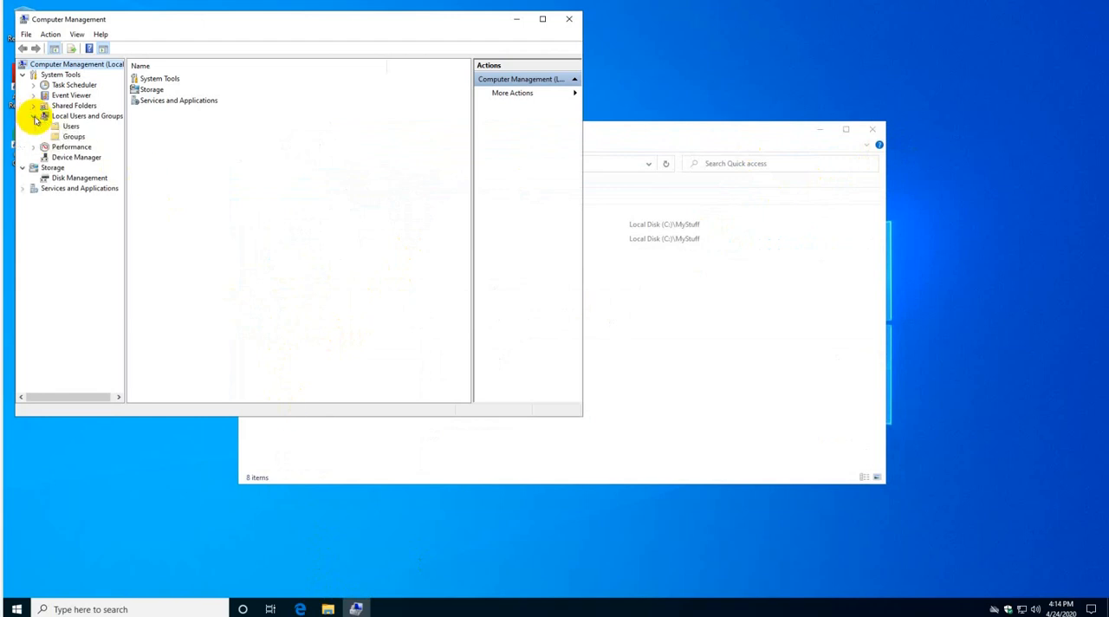
pyautogui.click(66, 124)
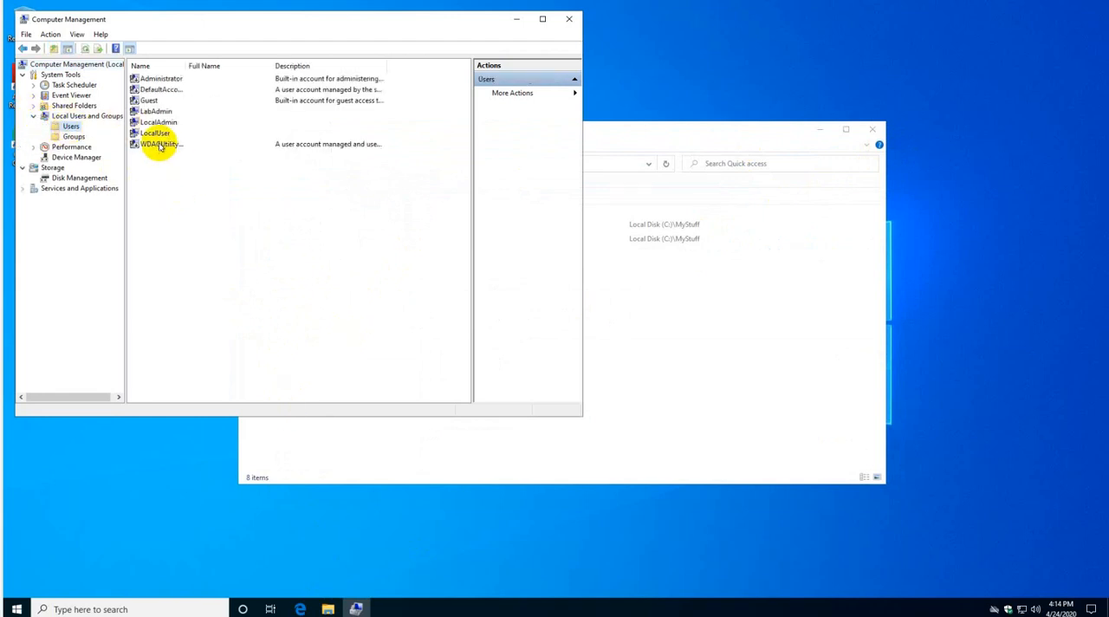
pyautogui.click(155, 132)
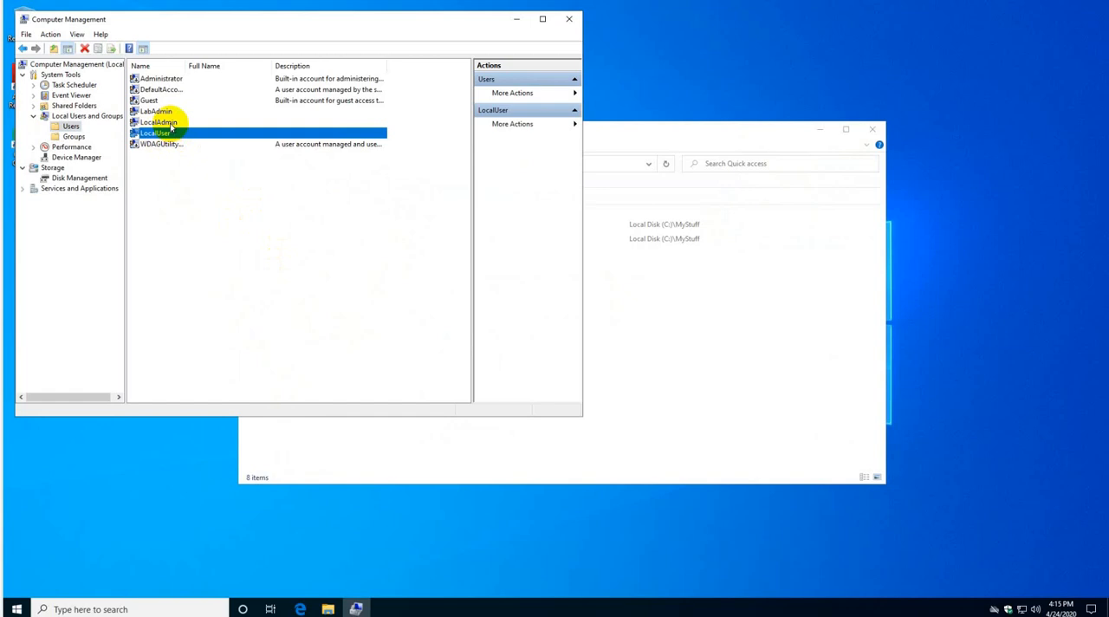
pyautogui.click(160, 122)
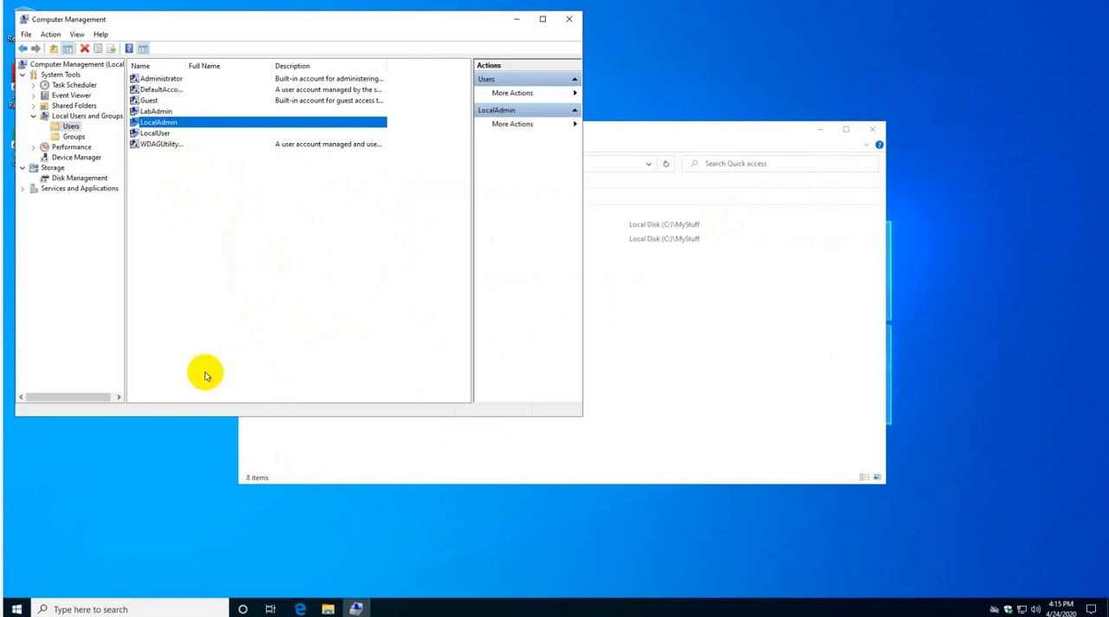
pyautogui.moveTo(561, 19)
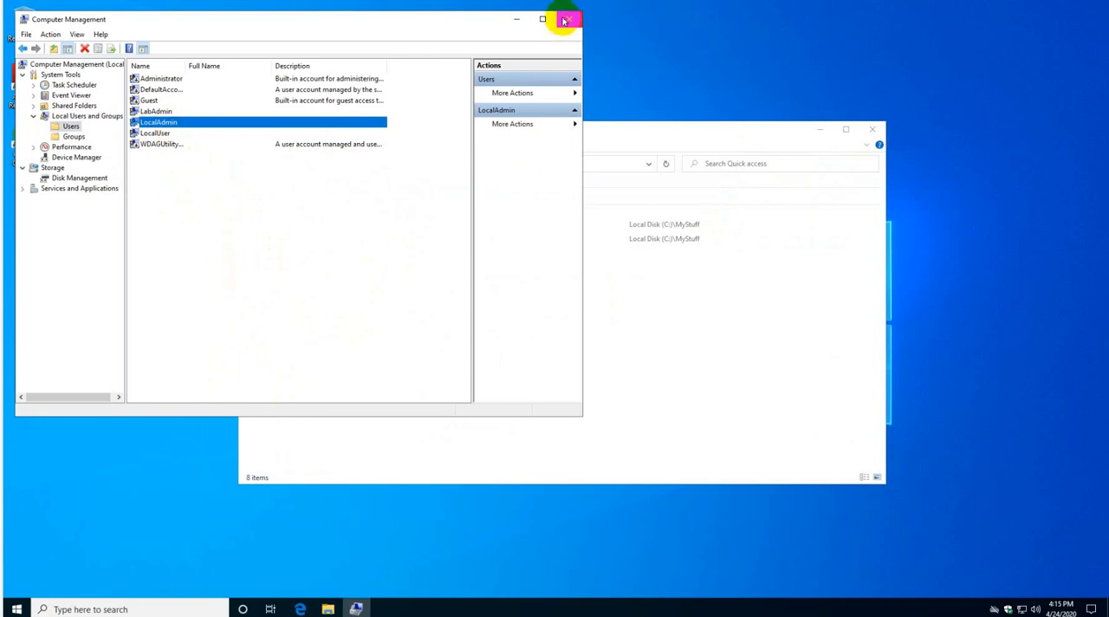
pyautogui.click(563, 17)
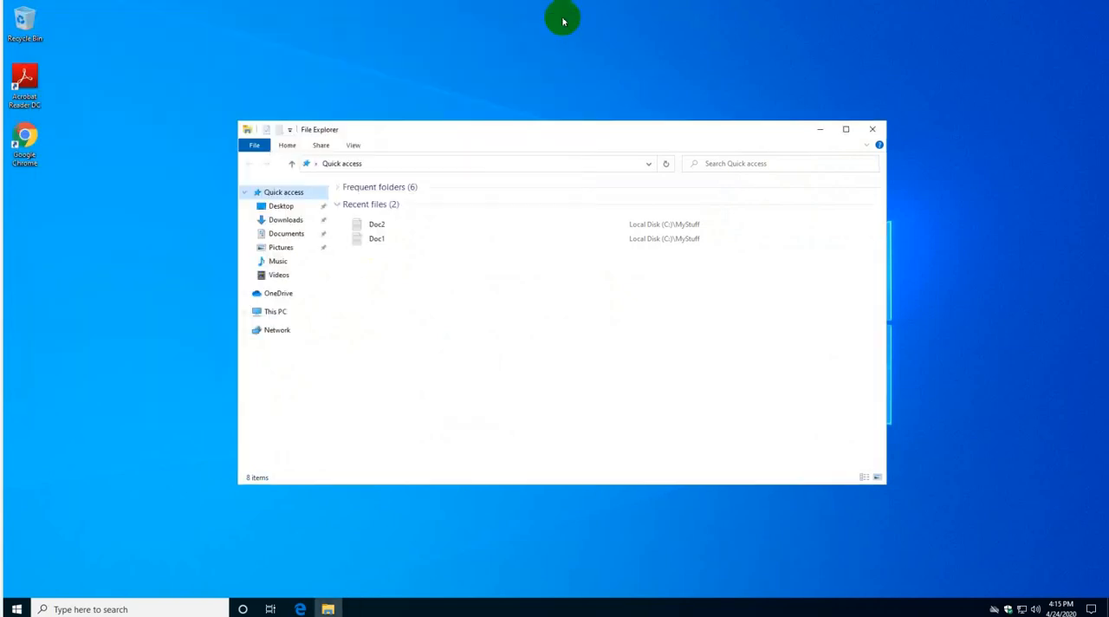
# - Browse to Local Disk (C:) and show the context menu for the MyStuff folder
pyautogui.click(275, 312)
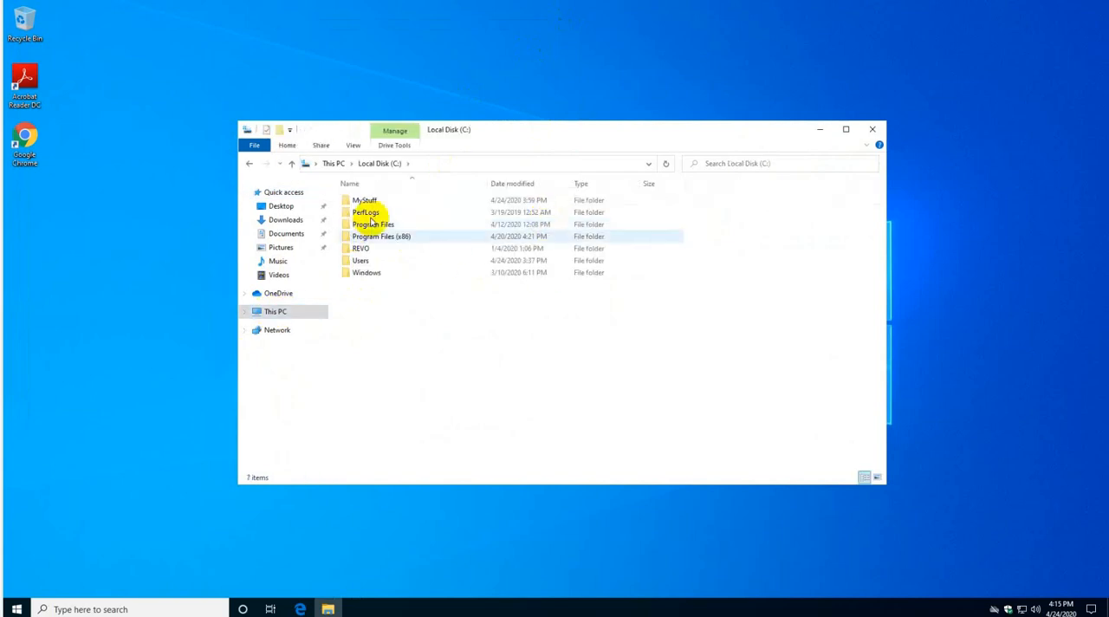
pyautogui.click(364, 201)
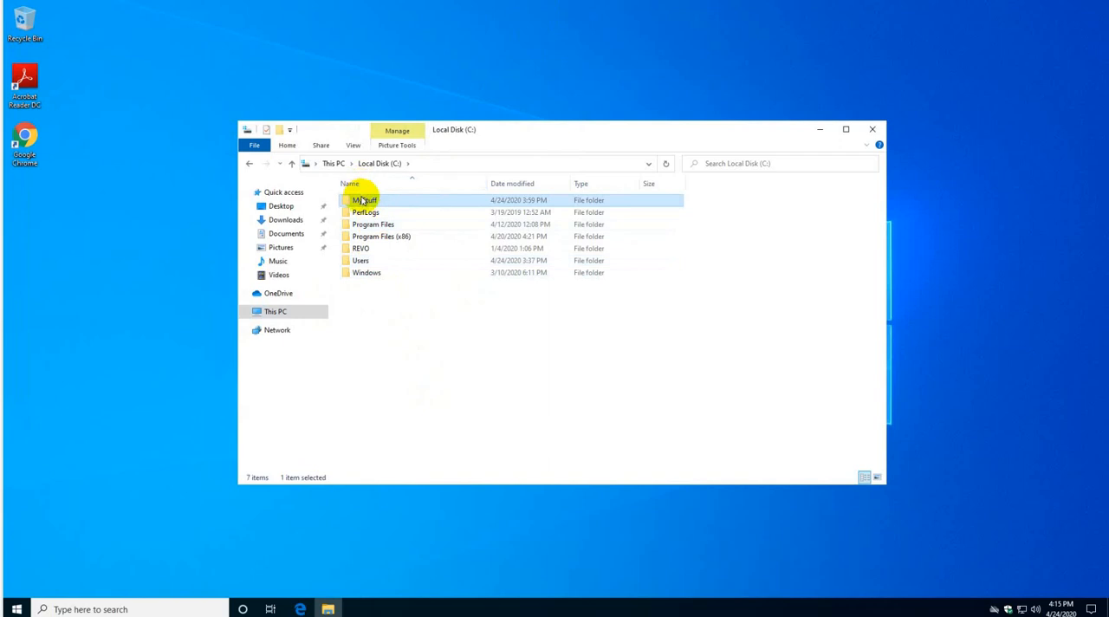
pyautogui.rightClick(361, 201)
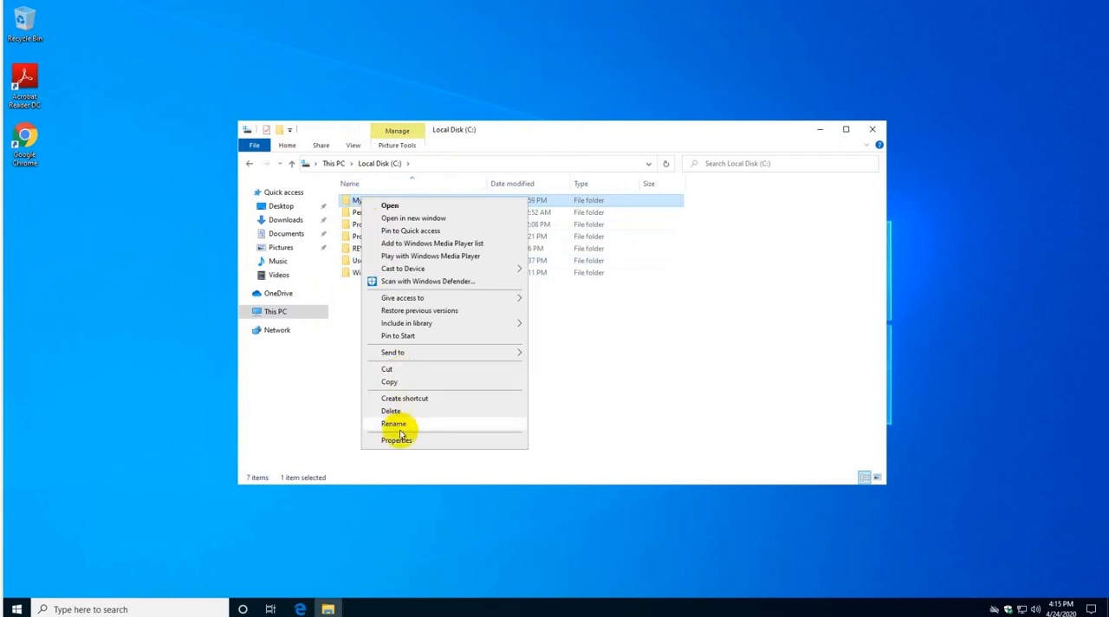
# - Go into MyStuff's Security permissions and start adding a new user entry
pyautogui.click(395, 440)
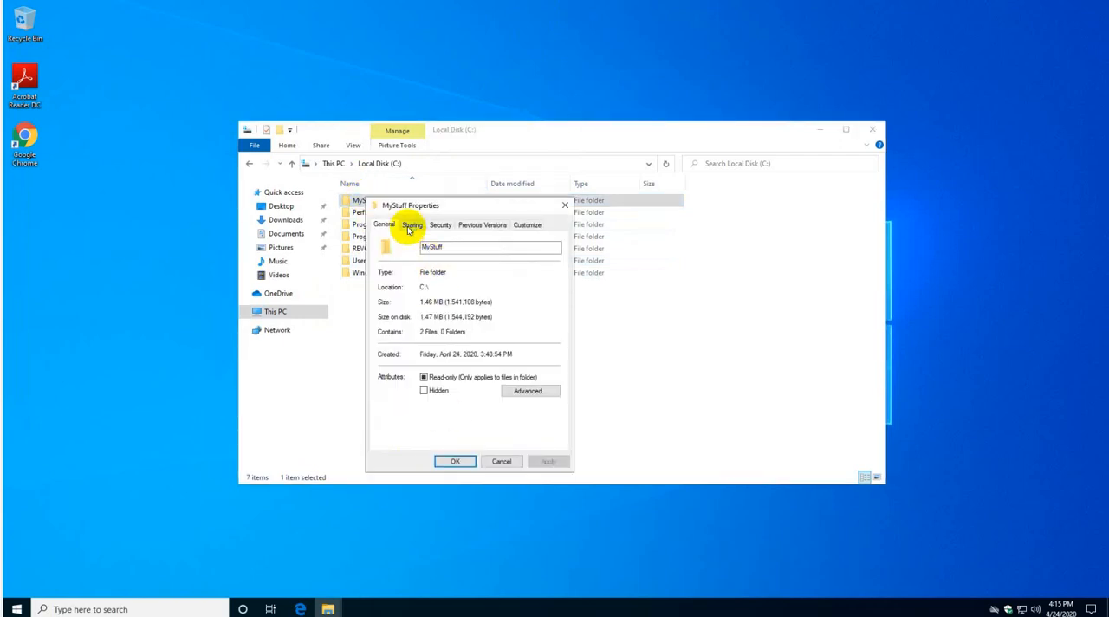
pyautogui.click(440, 225)
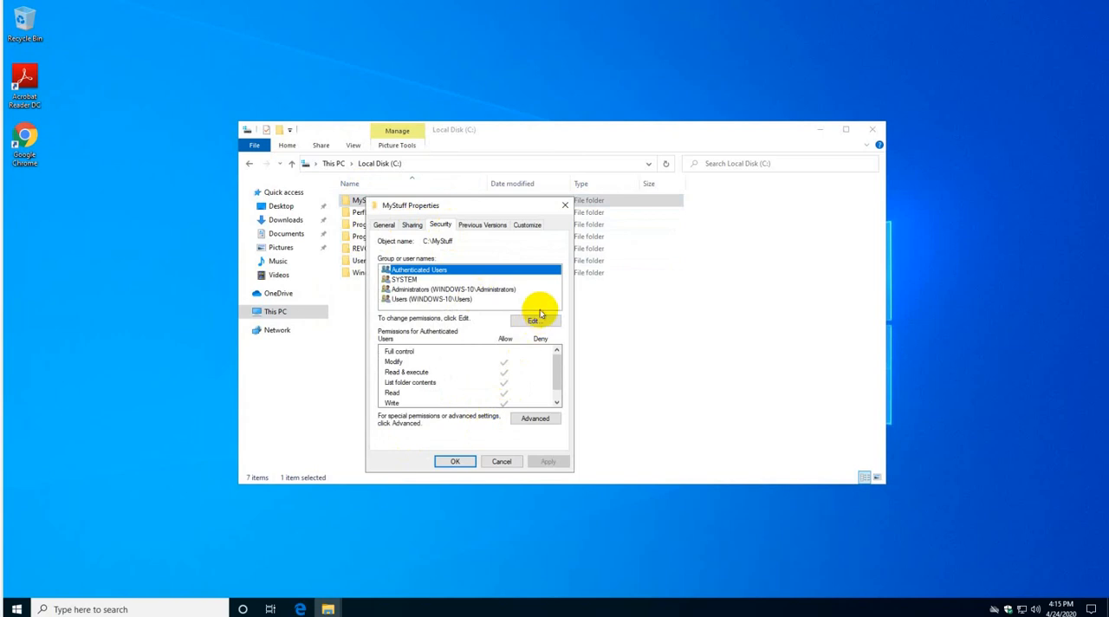
pyautogui.click(533, 319)
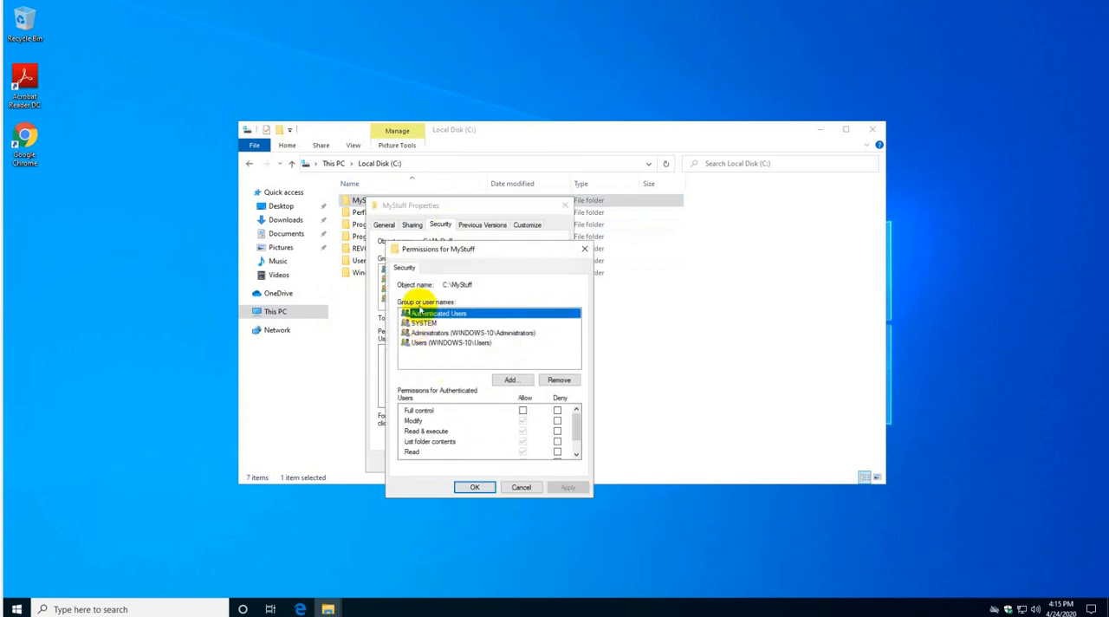
pyautogui.click(511, 379)
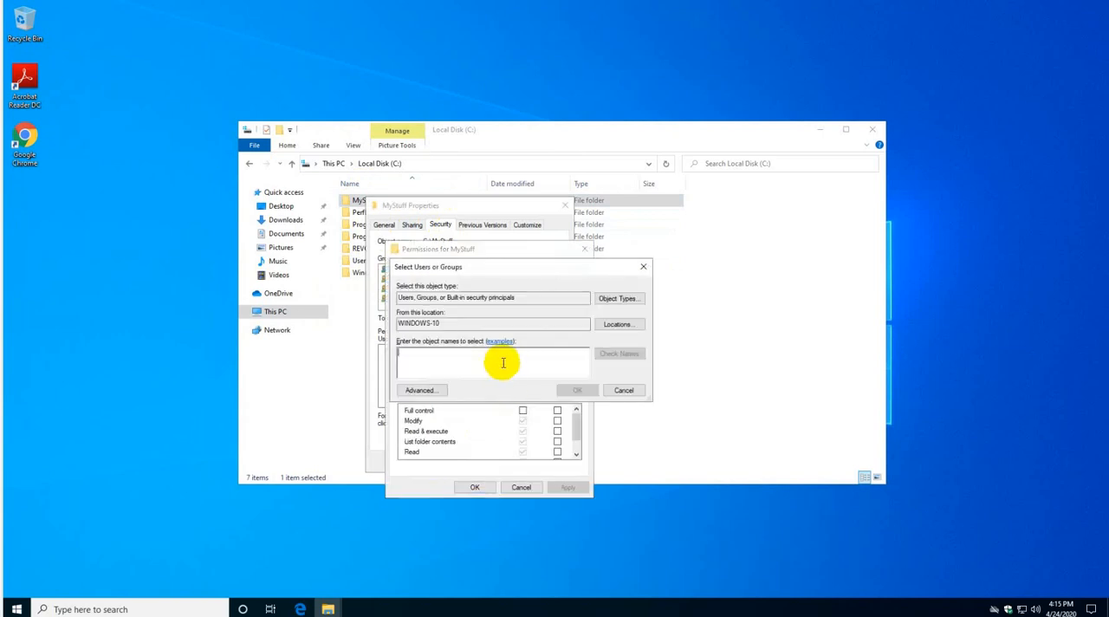
pyautogui.moveTo(484, 395)
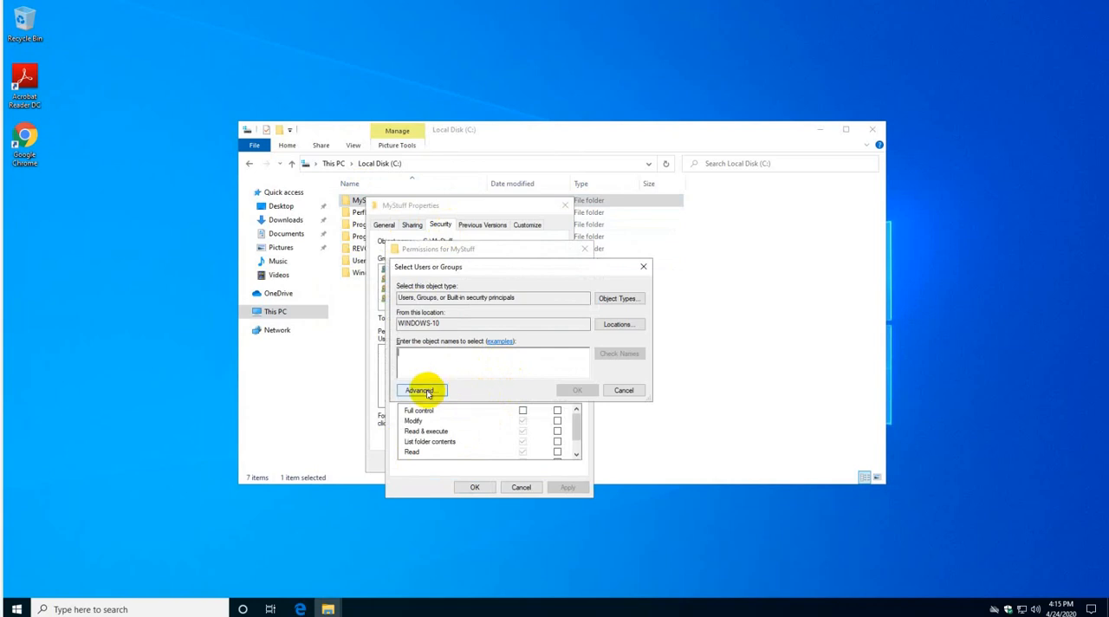
# - Find LocalUser through the advanced user search (Find Now) and confirm adding it to the permissions
pyautogui.click(419, 389)
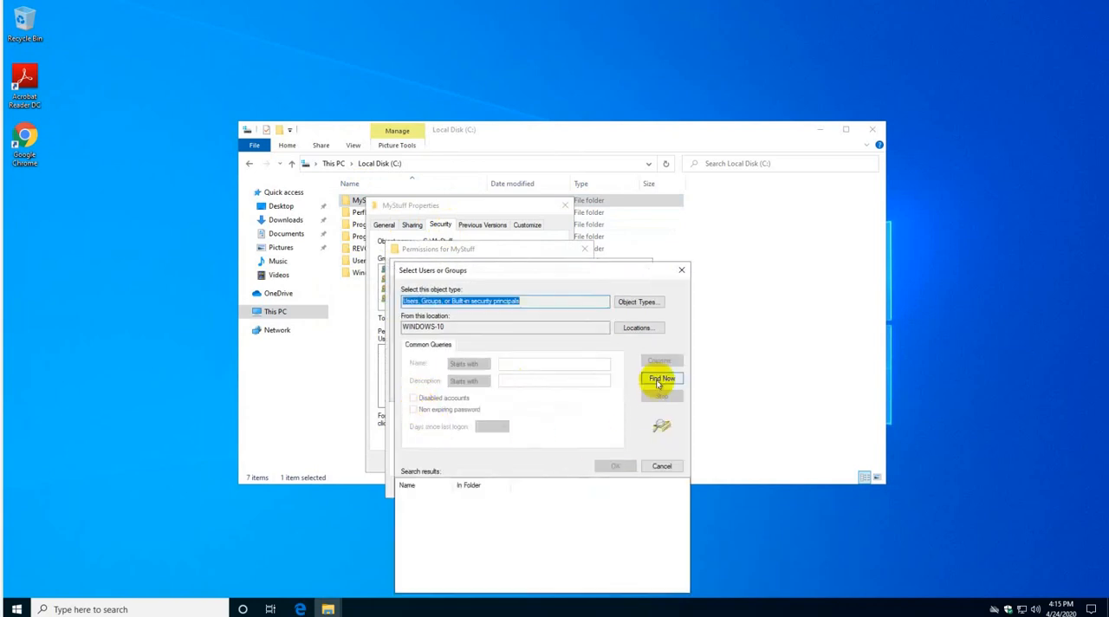
pyautogui.click(661, 378)
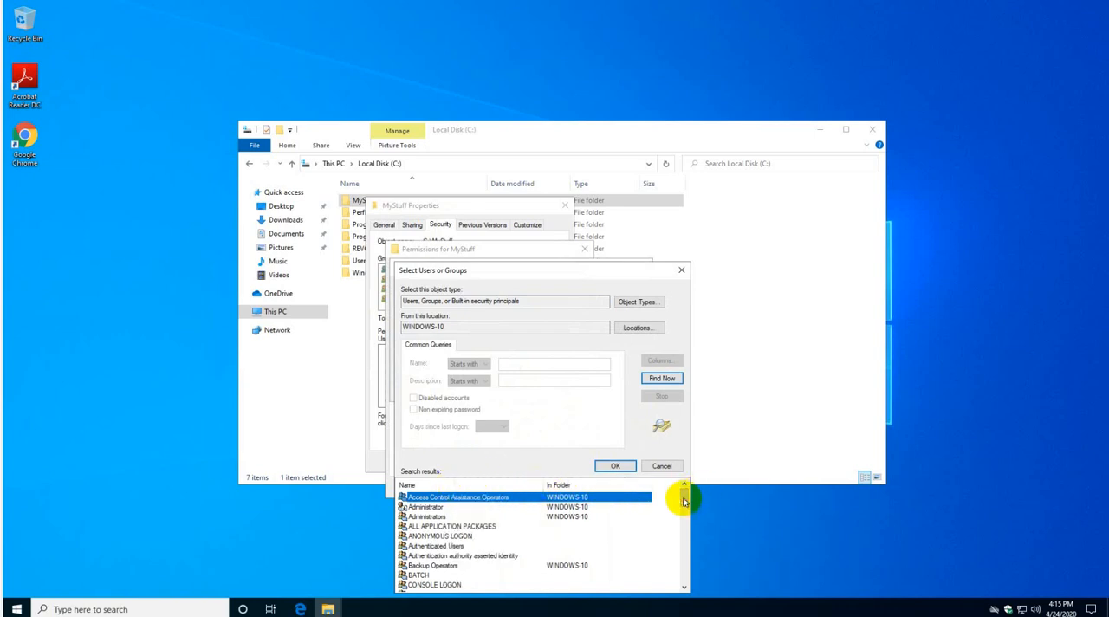
pyautogui.scroll(-3)
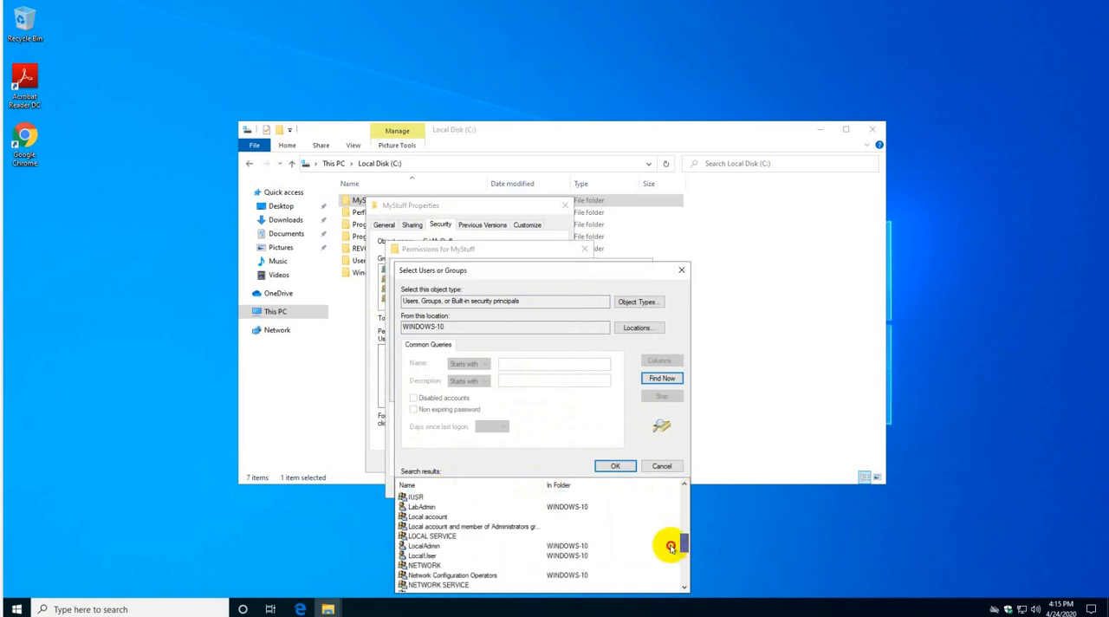
pyautogui.click(419, 516)
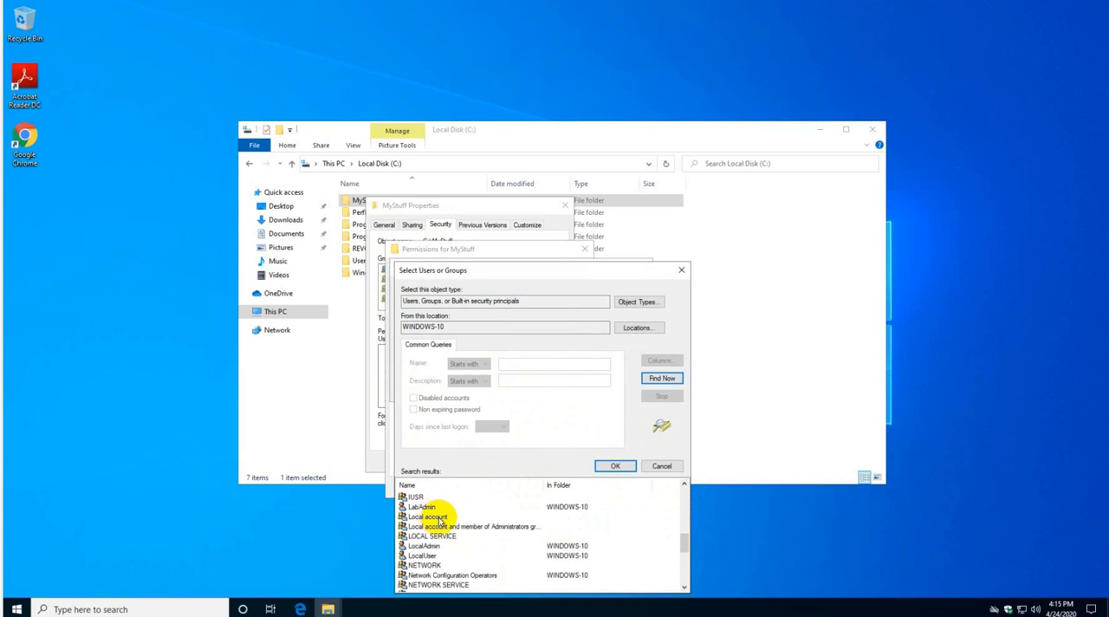
pyautogui.click(437, 555)
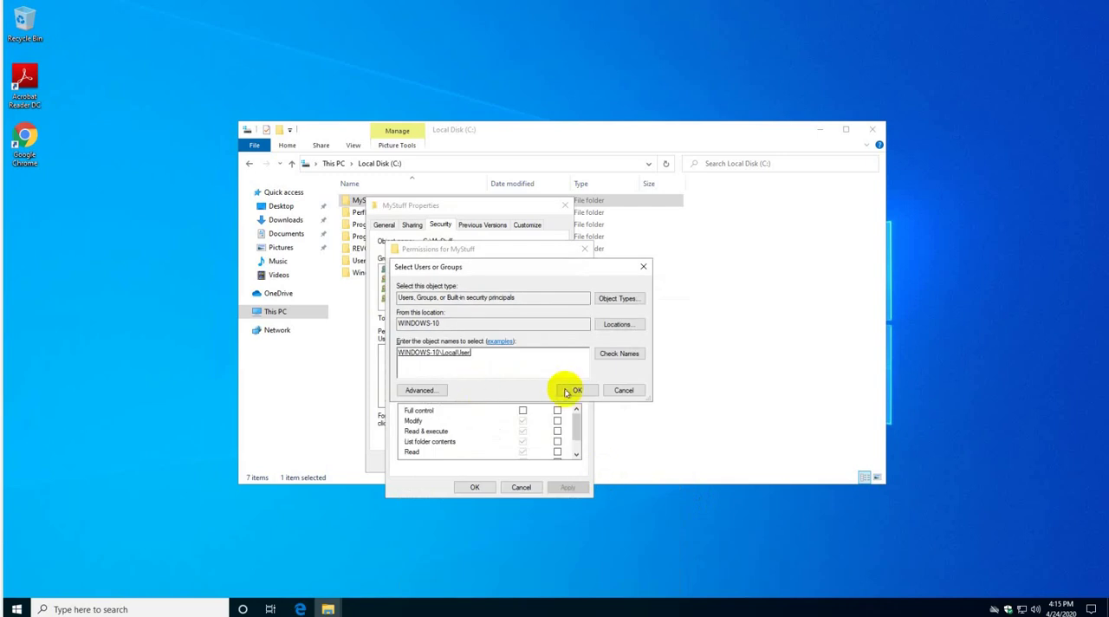
pyautogui.click(577, 390)
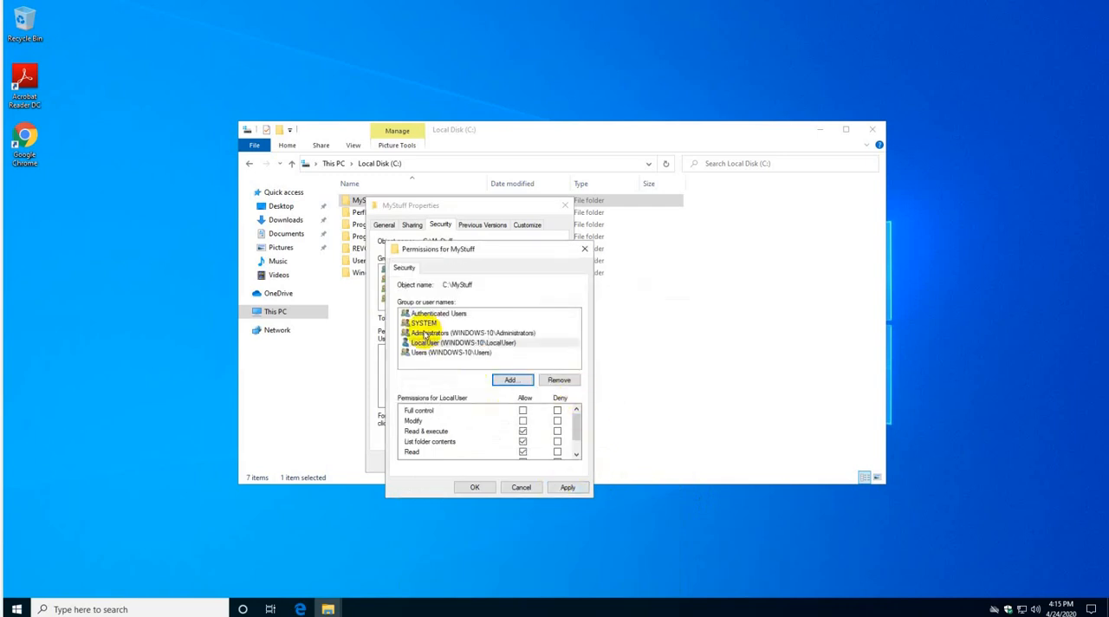
# - Deny LocalUser Full control on MyStuff, accept the warning and access-denied error, and close the properties
pyautogui.click(461, 343)
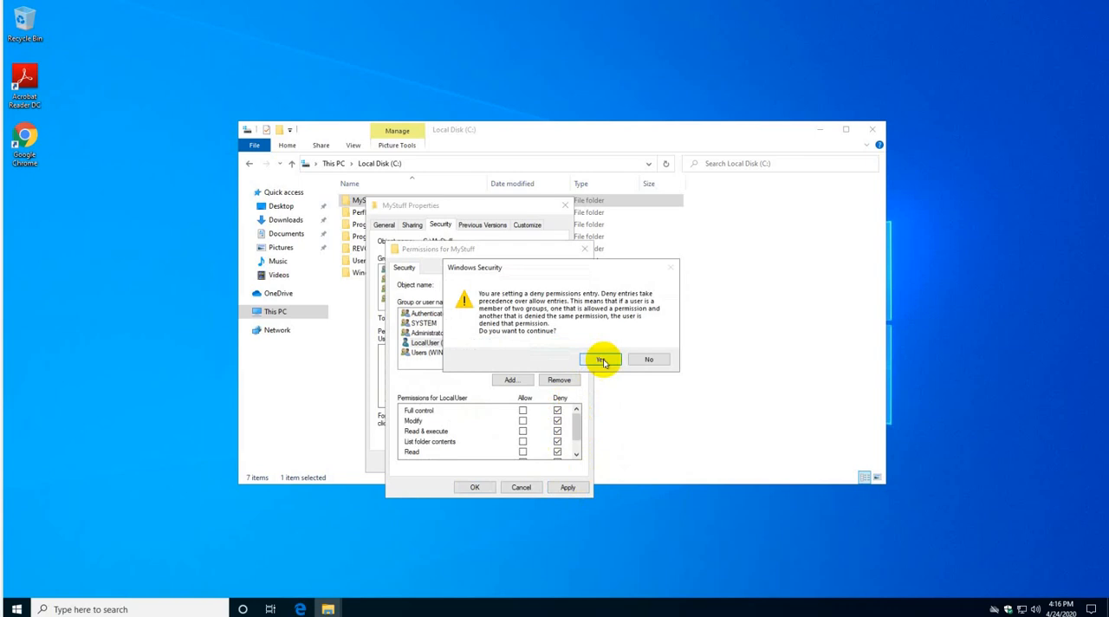
pyautogui.click(597, 358)
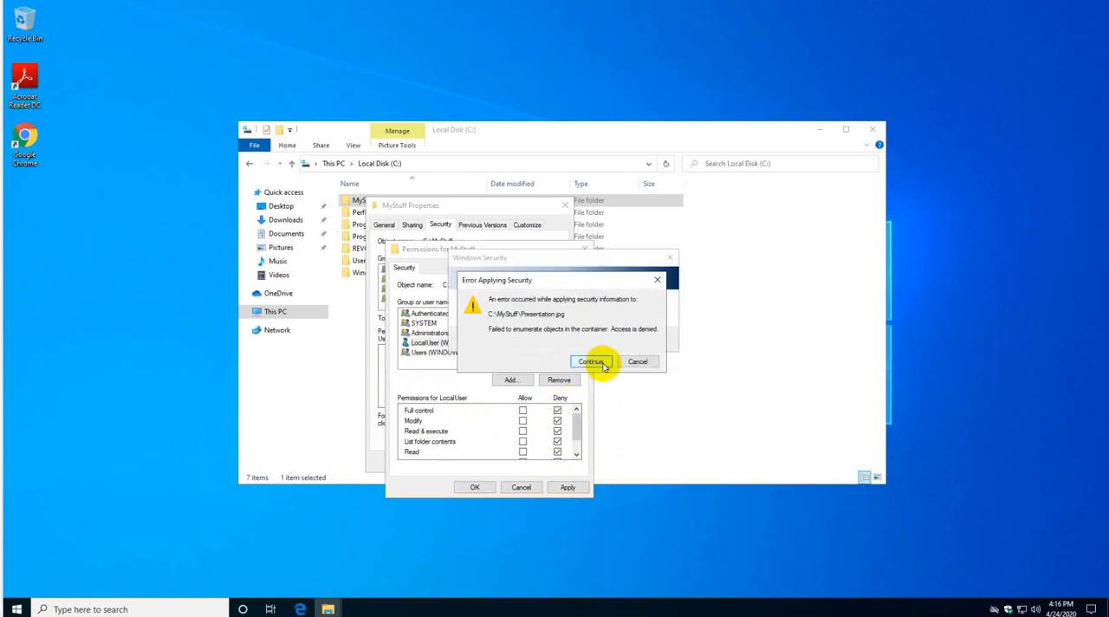
pyautogui.click(589, 360)
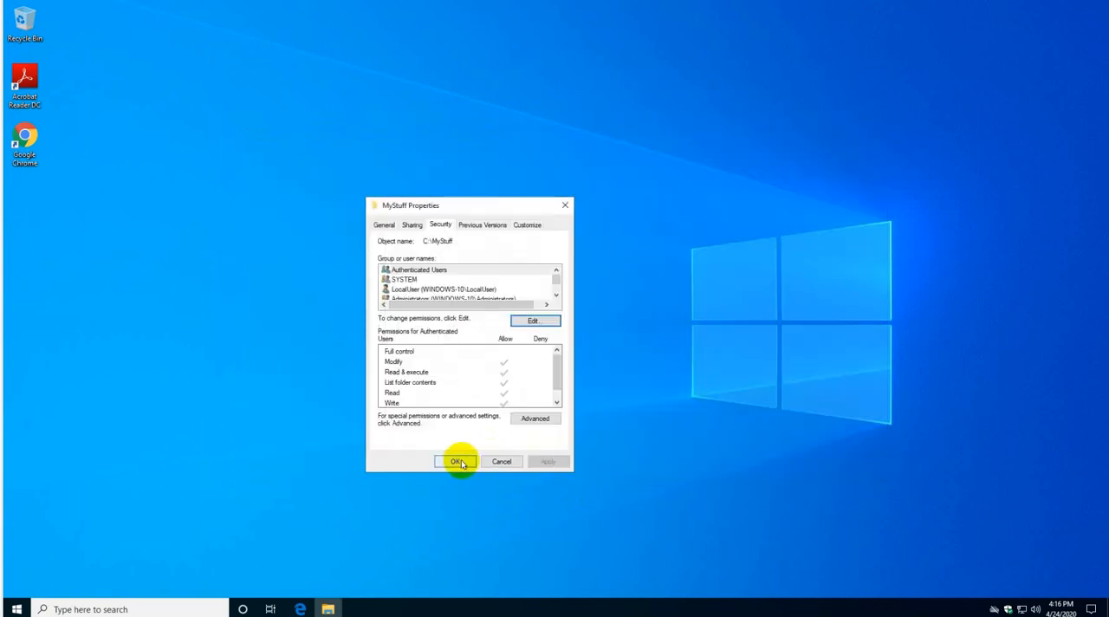
pyautogui.click(457, 461)
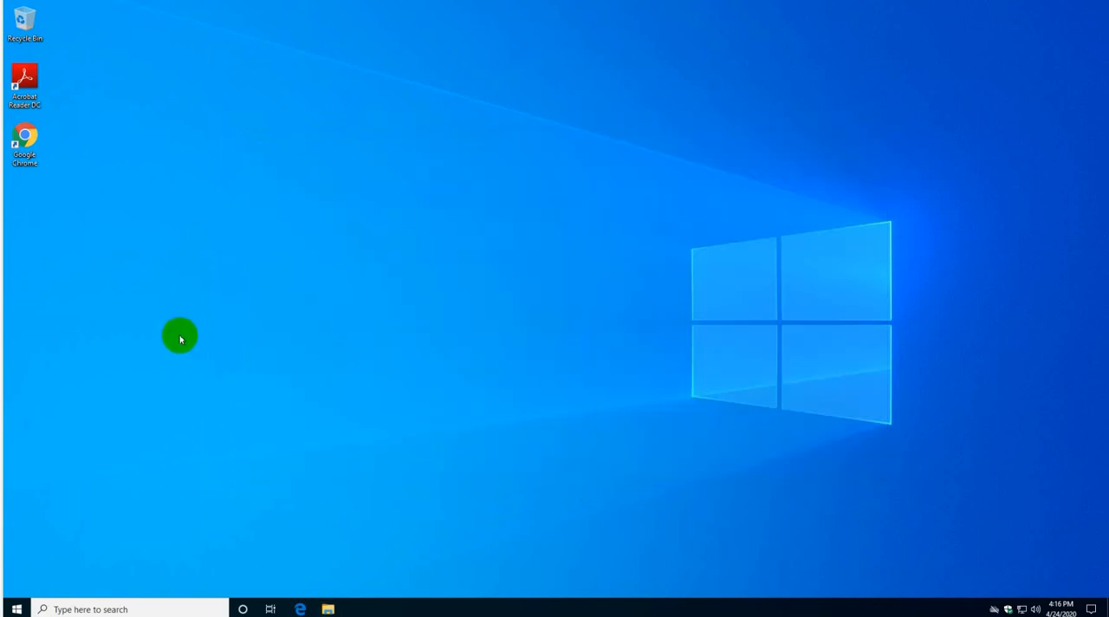
pyautogui.moveTo(170, 340)
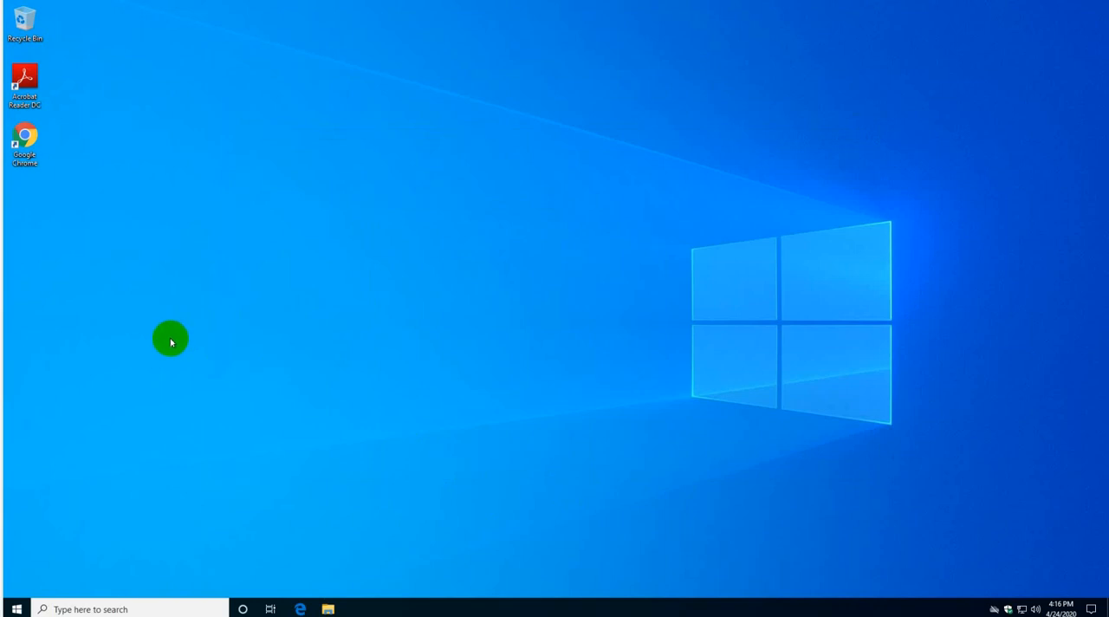
pyautogui.moveTo(288, 347)
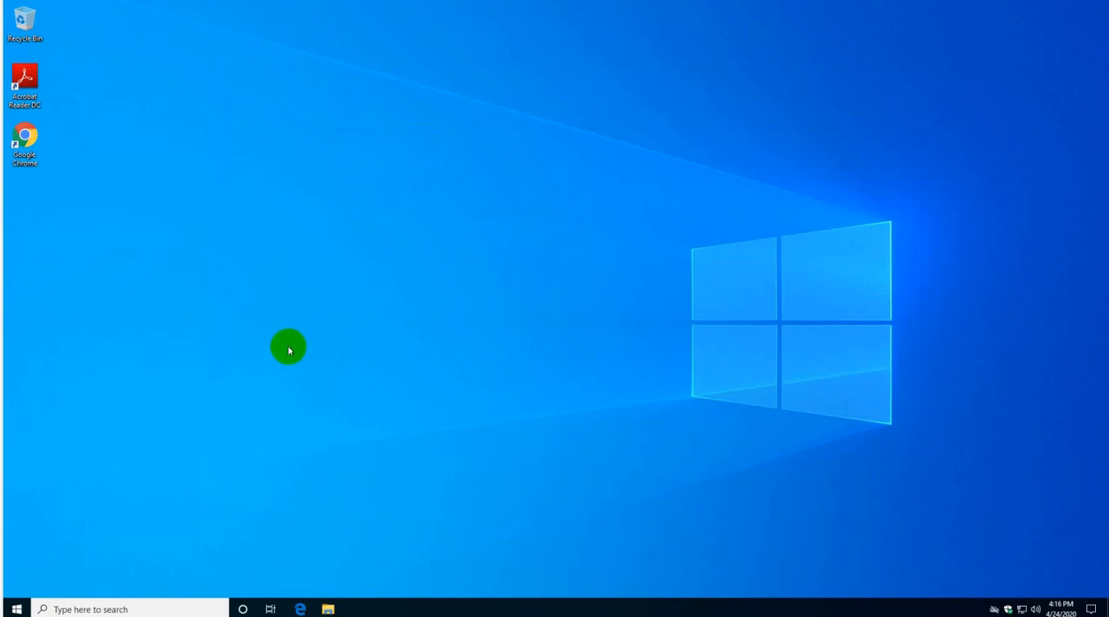
pyautogui.moveTo(350, 156)
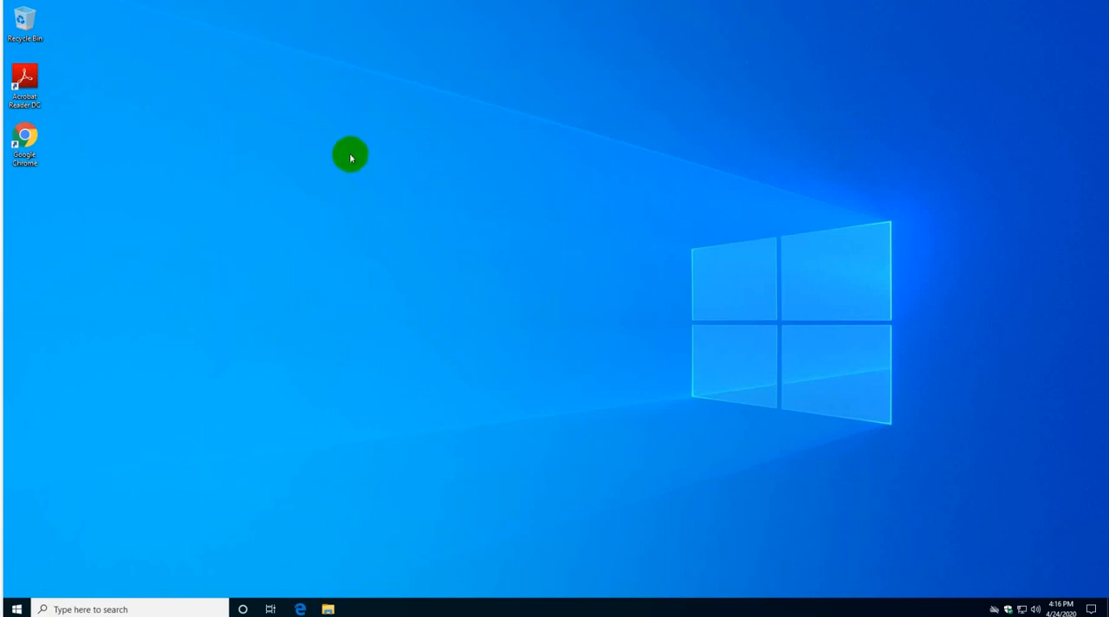
pyautogui.moveTo(247, 253)
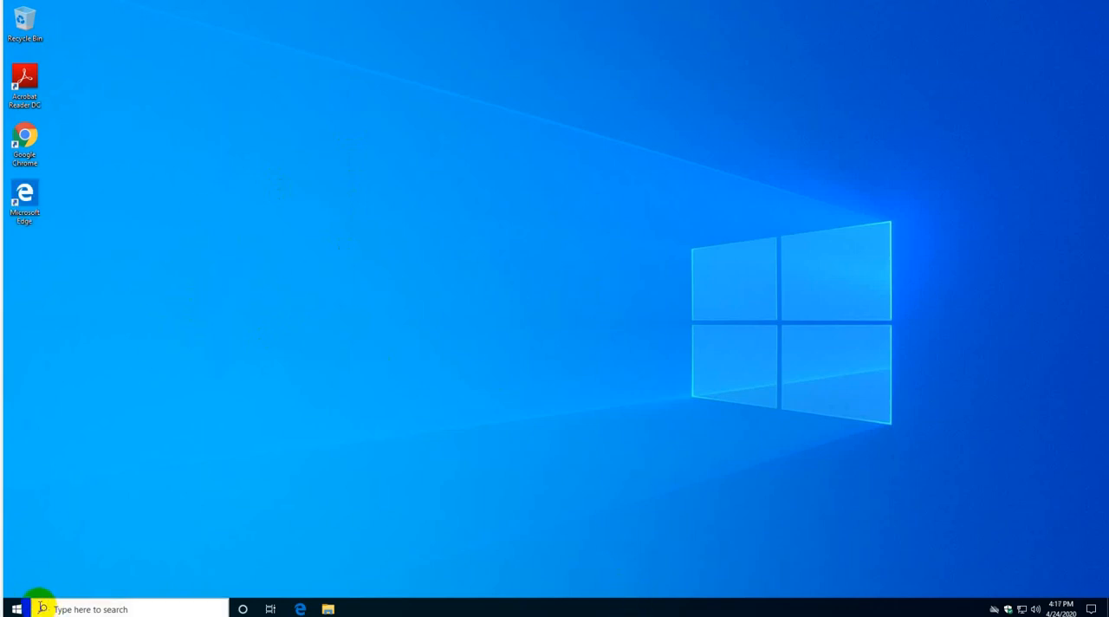
pyautogui.click(10, 599)
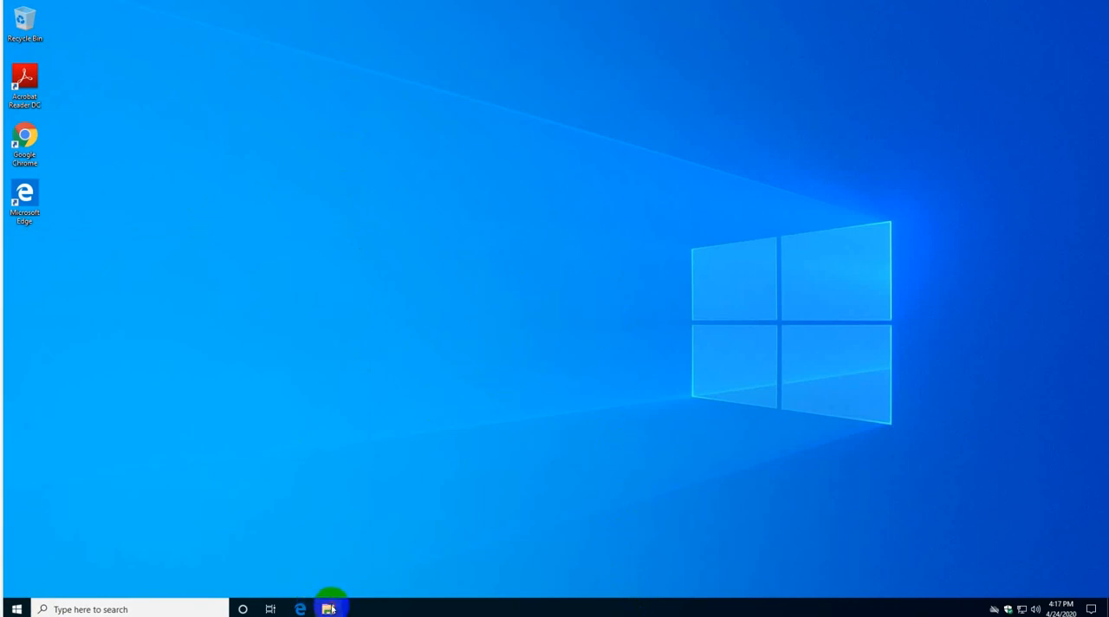
# - Attempt to open C:\MyStuff as LocalUser, request access via Continue, then decline the UAC credential prompt
pyautogui.click(330, 608)
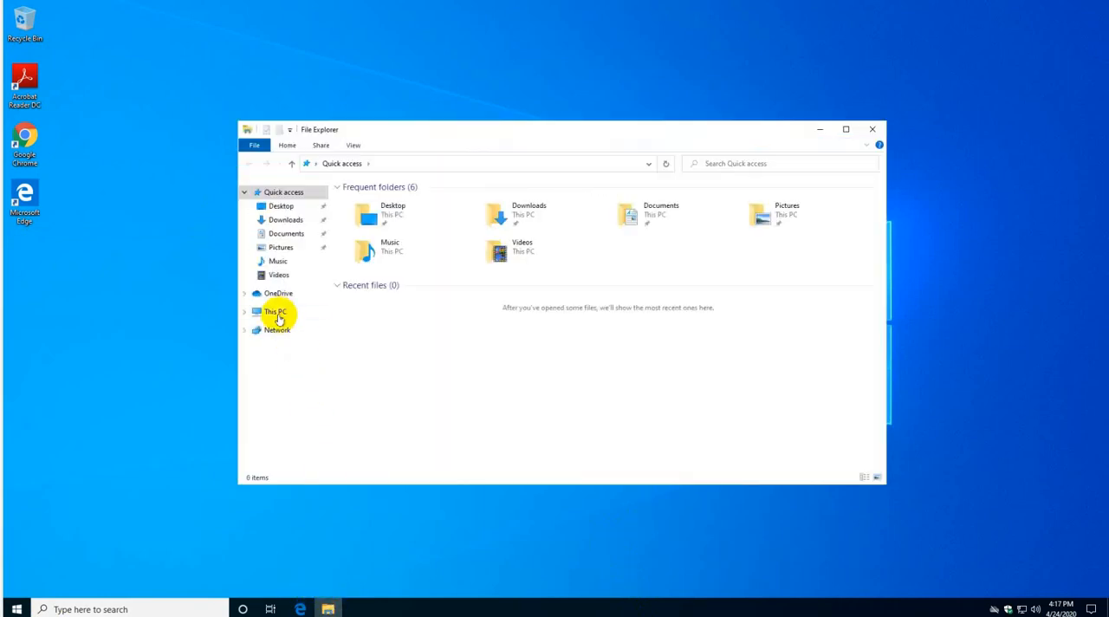
pyautogui.click(276, 312)
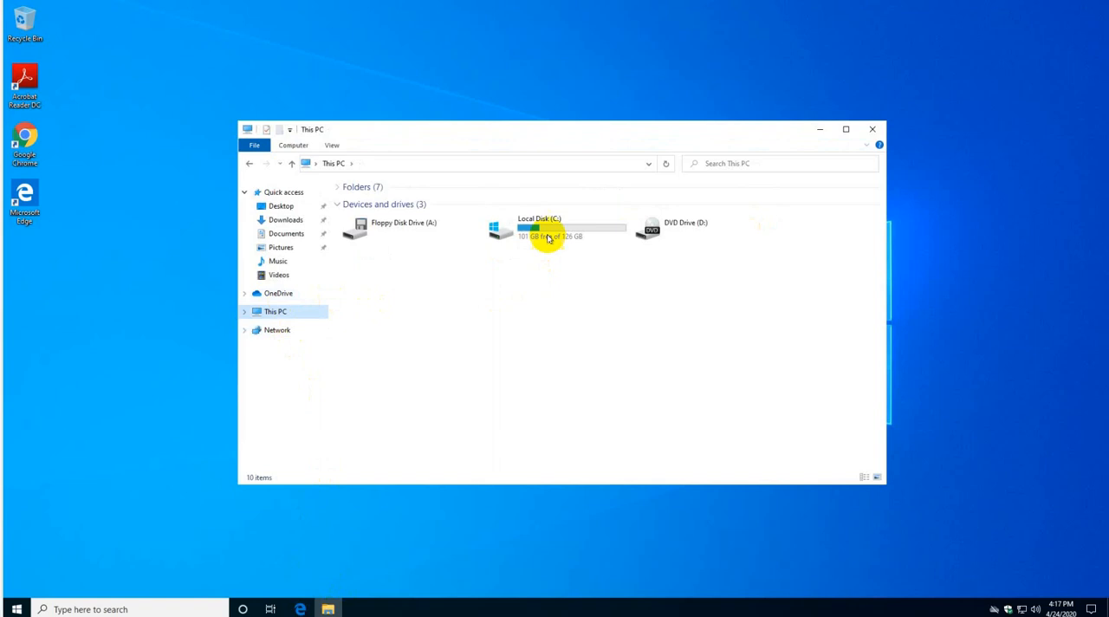
pyautogui.doubleClick(548, 229)
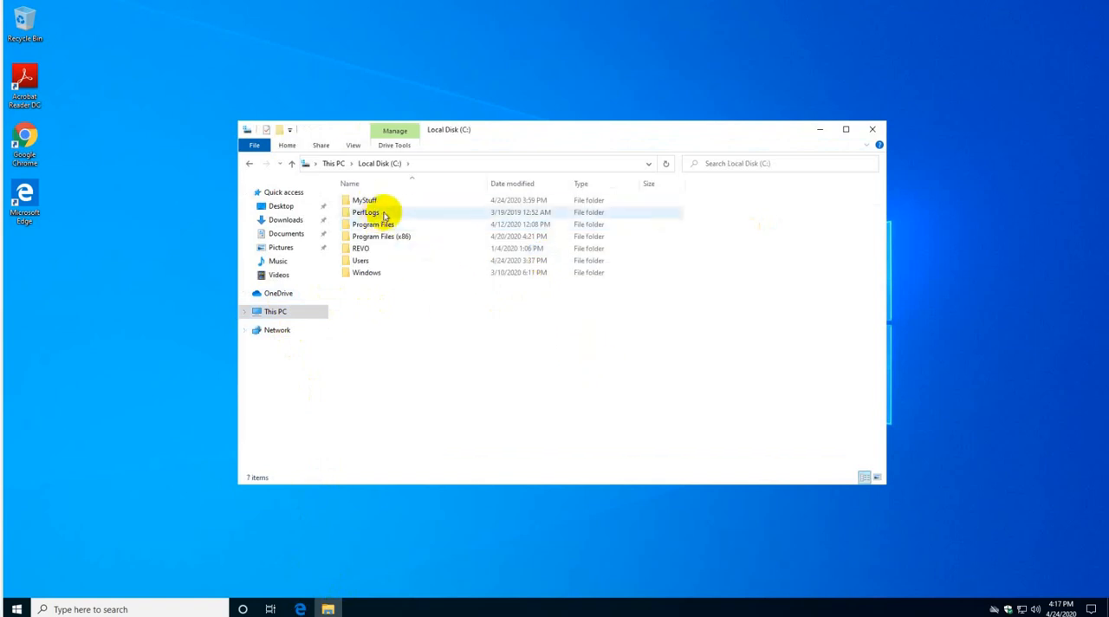
pyautogui.moveTo(363, 201)
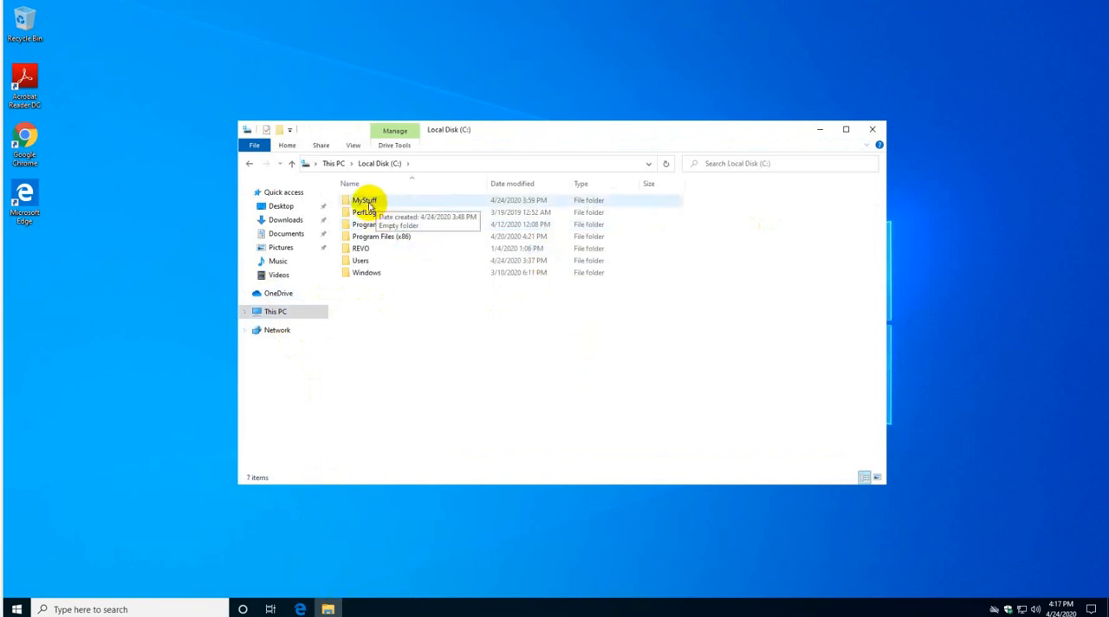
pyautogui.doubleClick(364, 201)
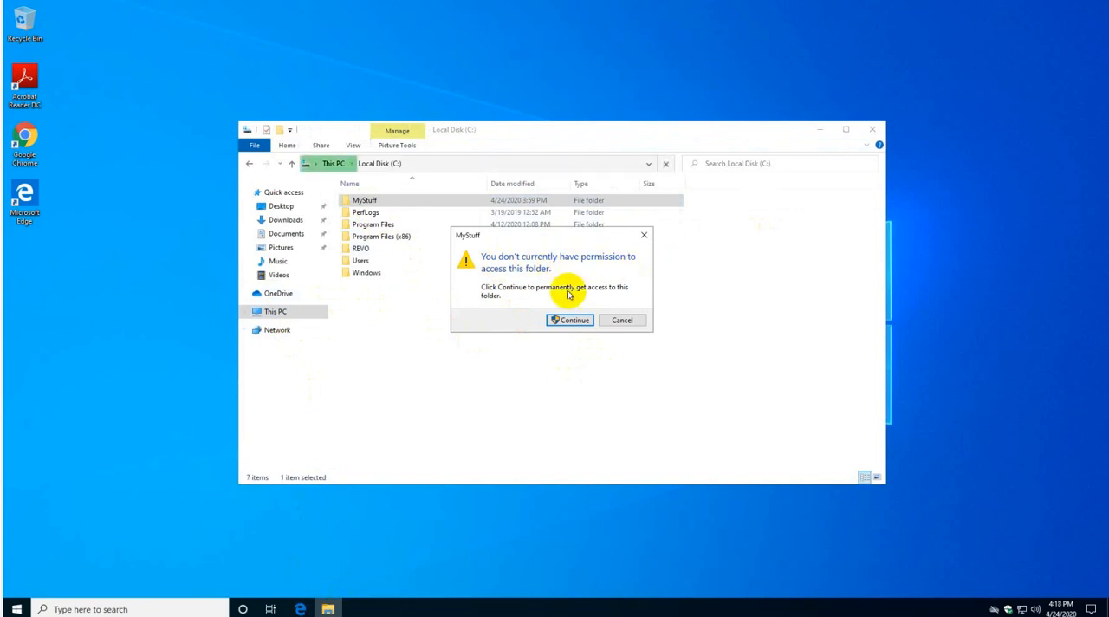
pyautogui.click(572, 319)
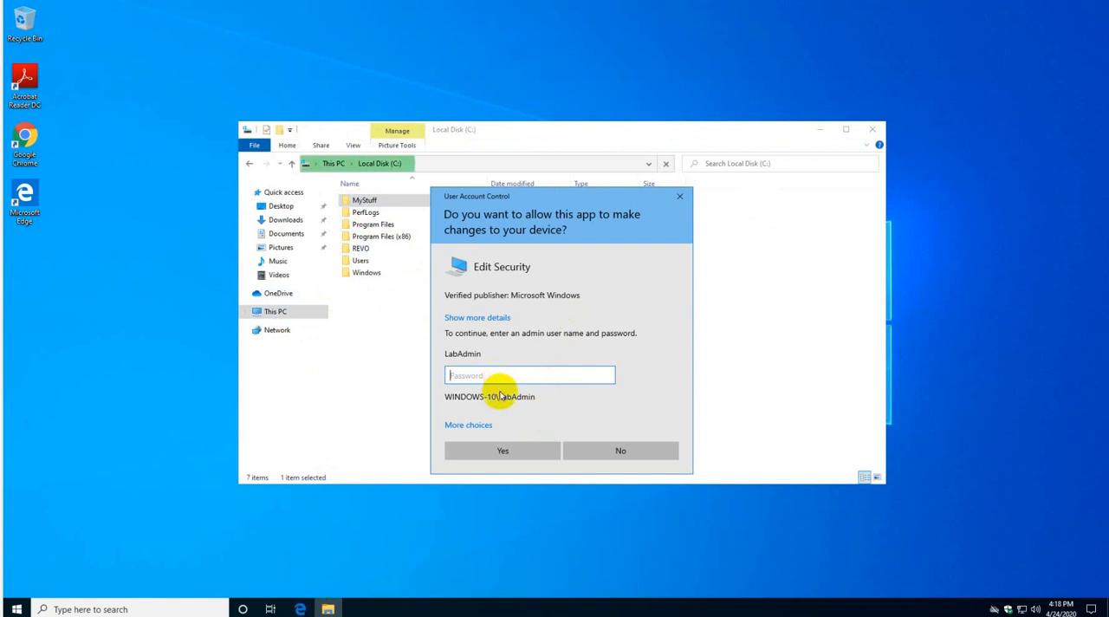
pyautogui.moveTo(582, 412)
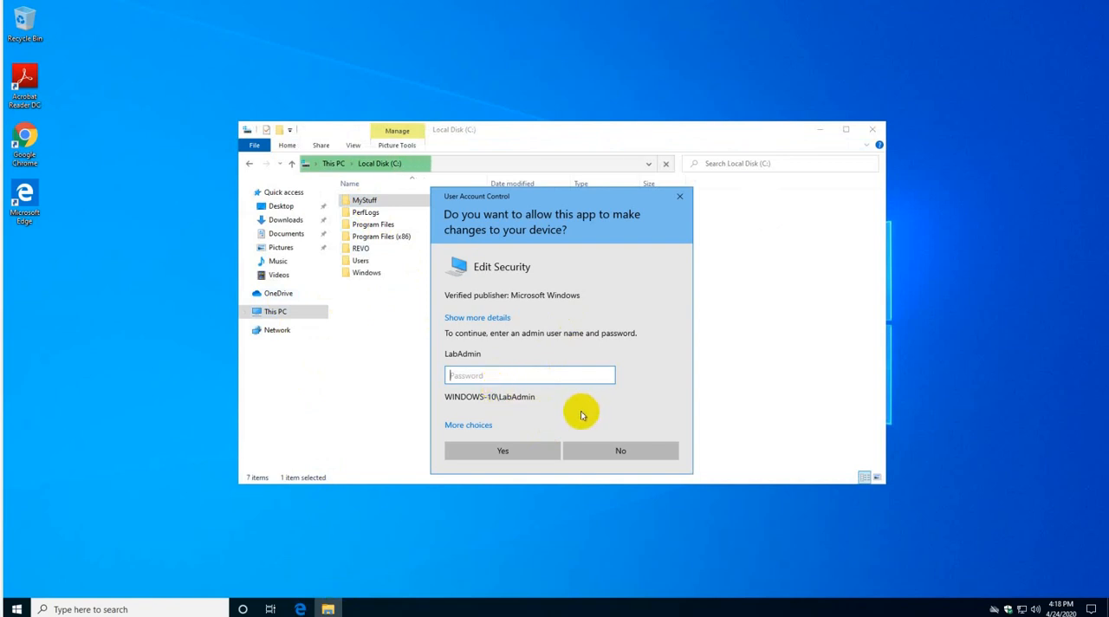
pyautogui.click(620, 451)
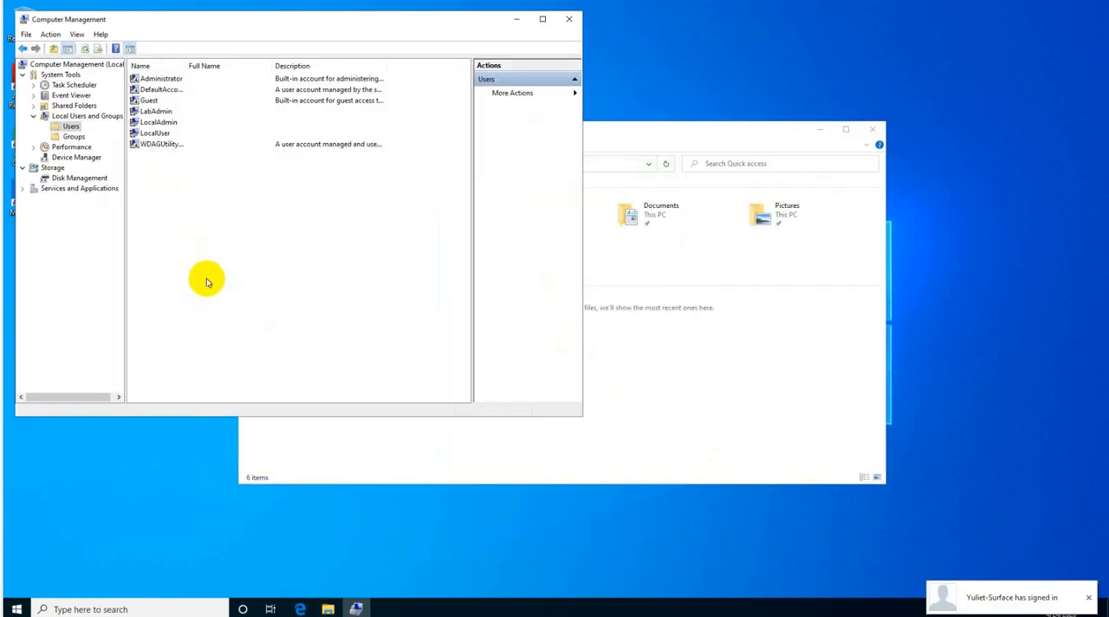
pyautogui.moveTo(561, 33)
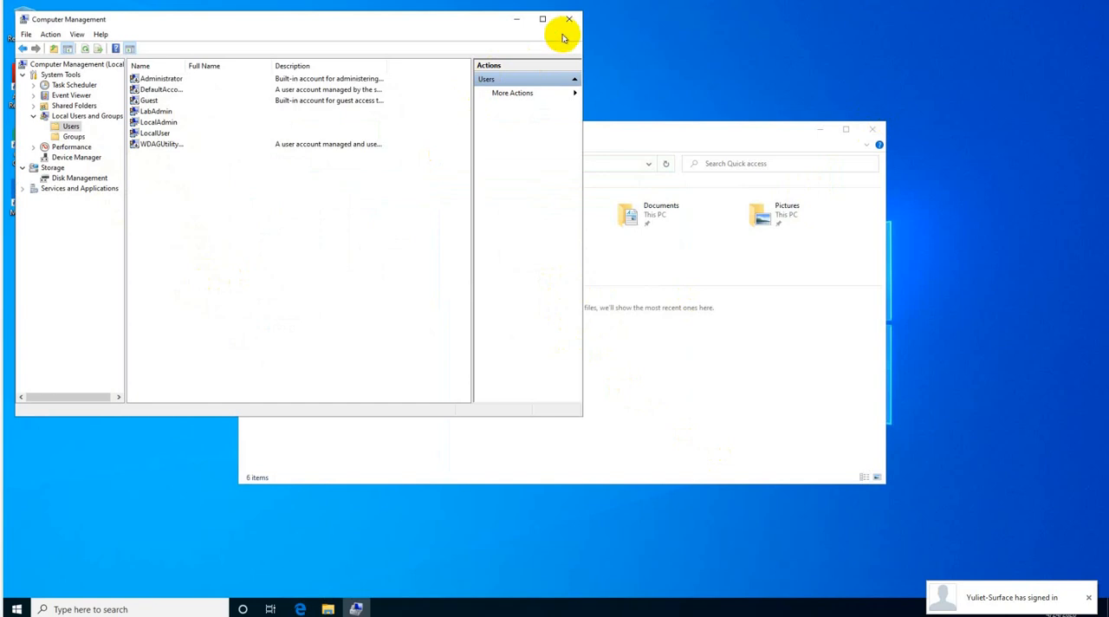
# - Close Computer Management and File Explorer, launch Control Panel via 'control', and show LocalUser's User Accounts page
pyautogui.click(554, 14)
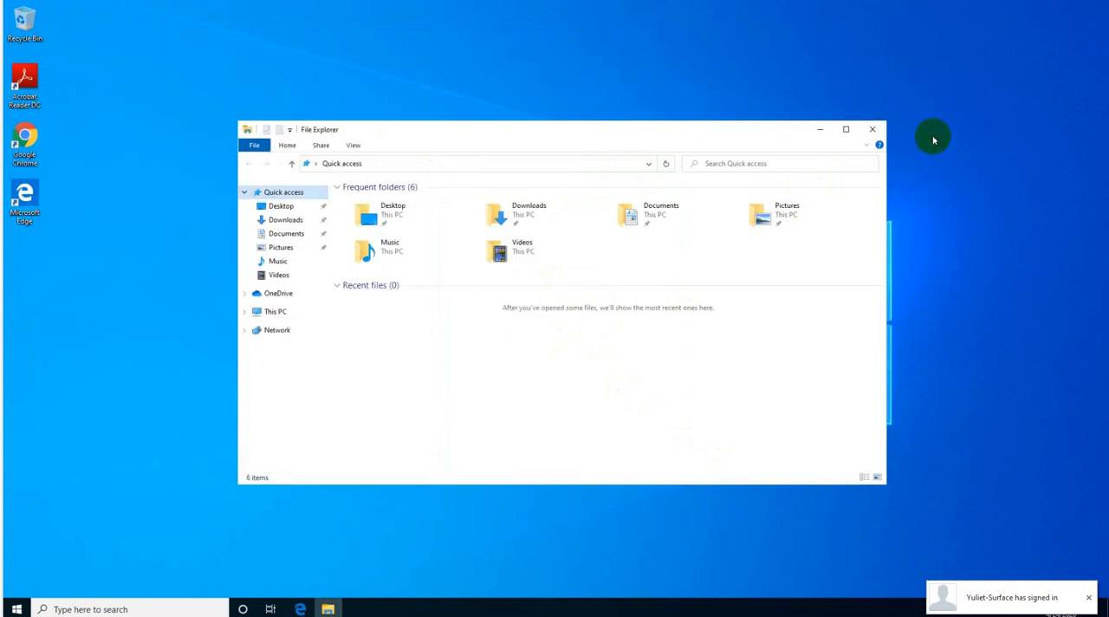
pyautogui.click(871, 129)
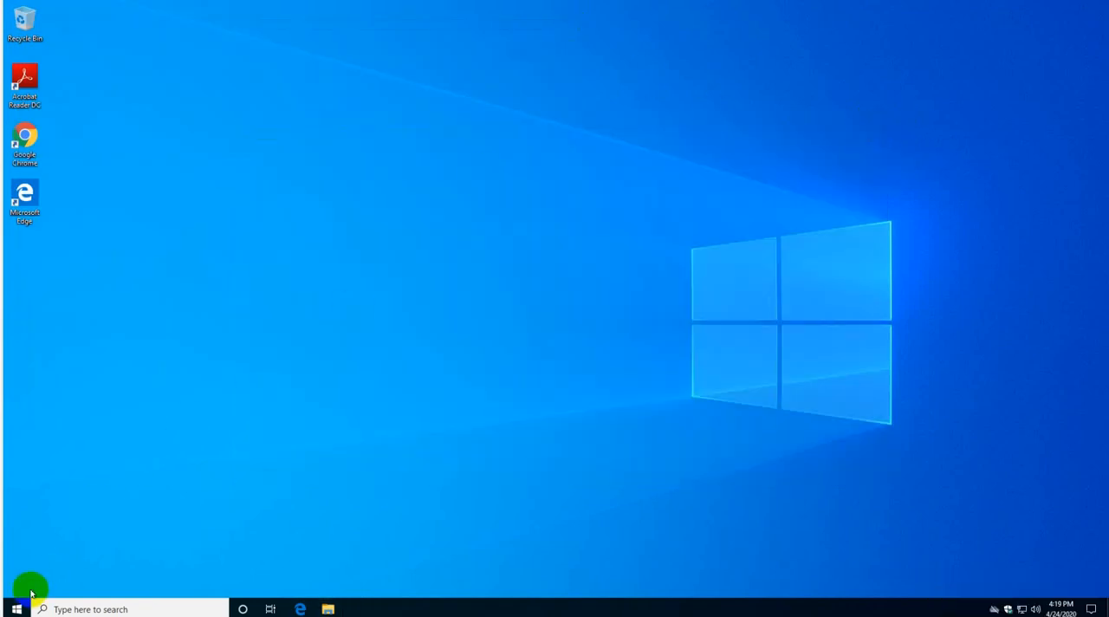
pyautogui.click(10, 608)
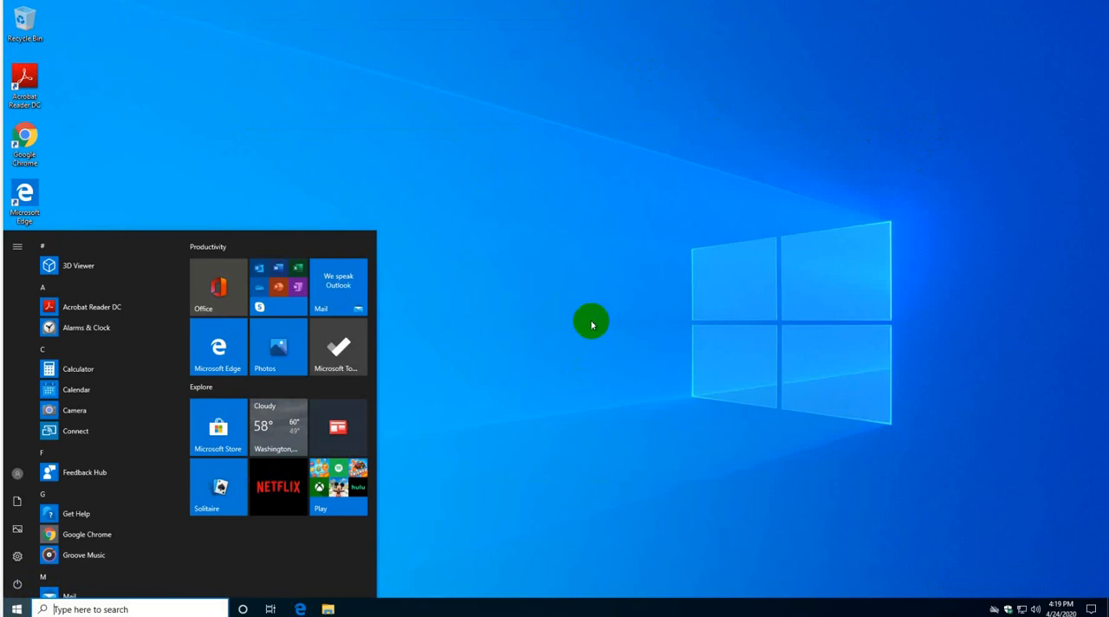
pyautogui.write('control')
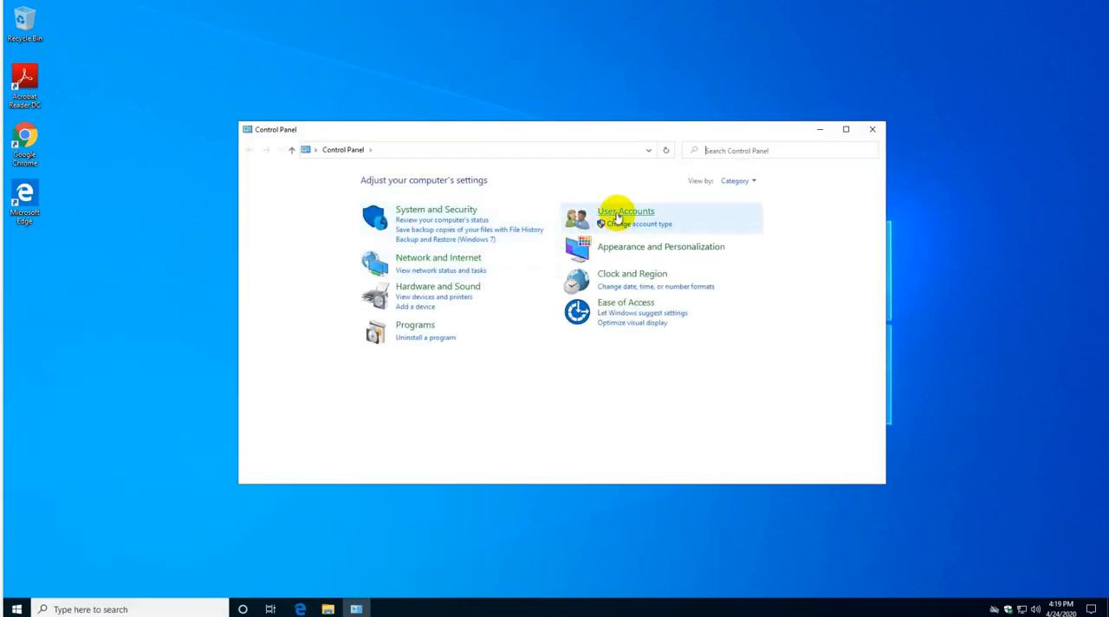
pyautogui.click(625, 210)
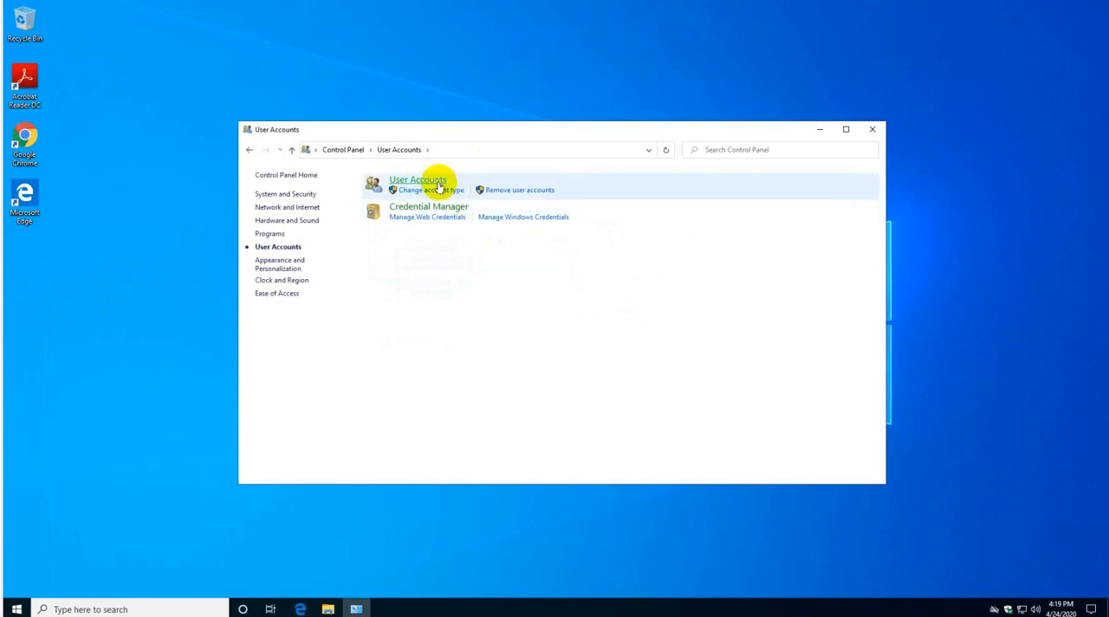
pyautogui.click(418, 180)
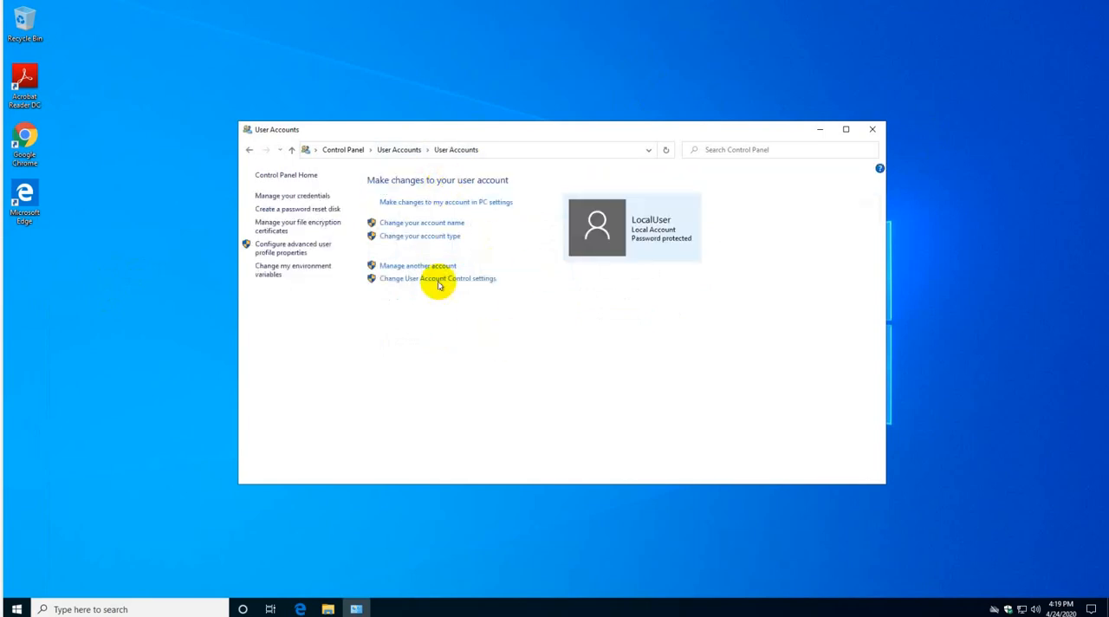
pyautogui.moveTo(534, 399)
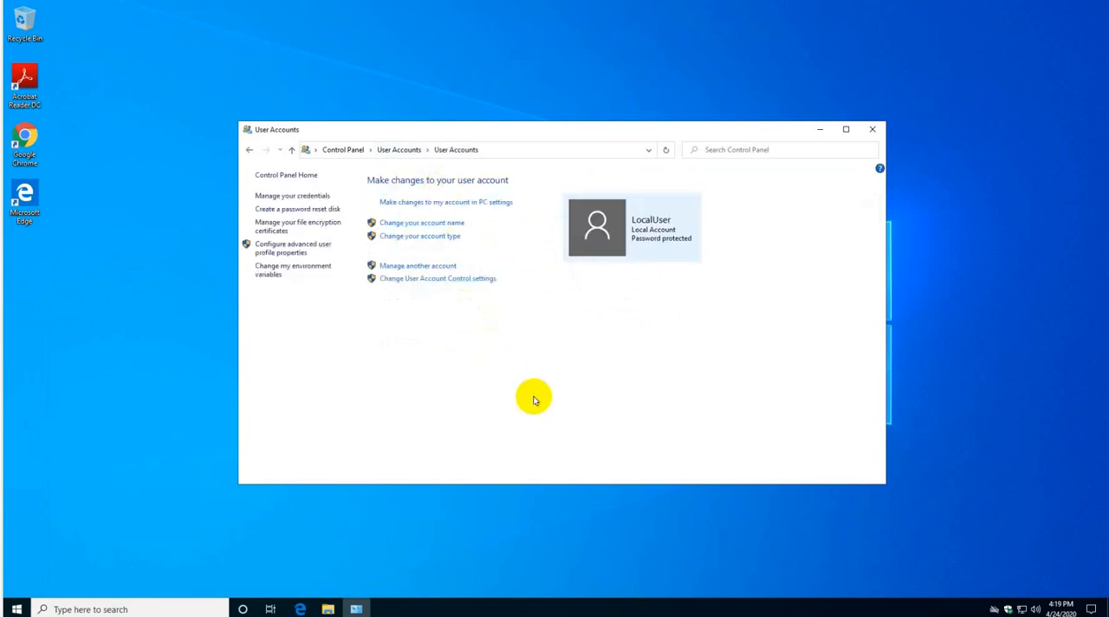
pyautogui.moveTo(397, 285)
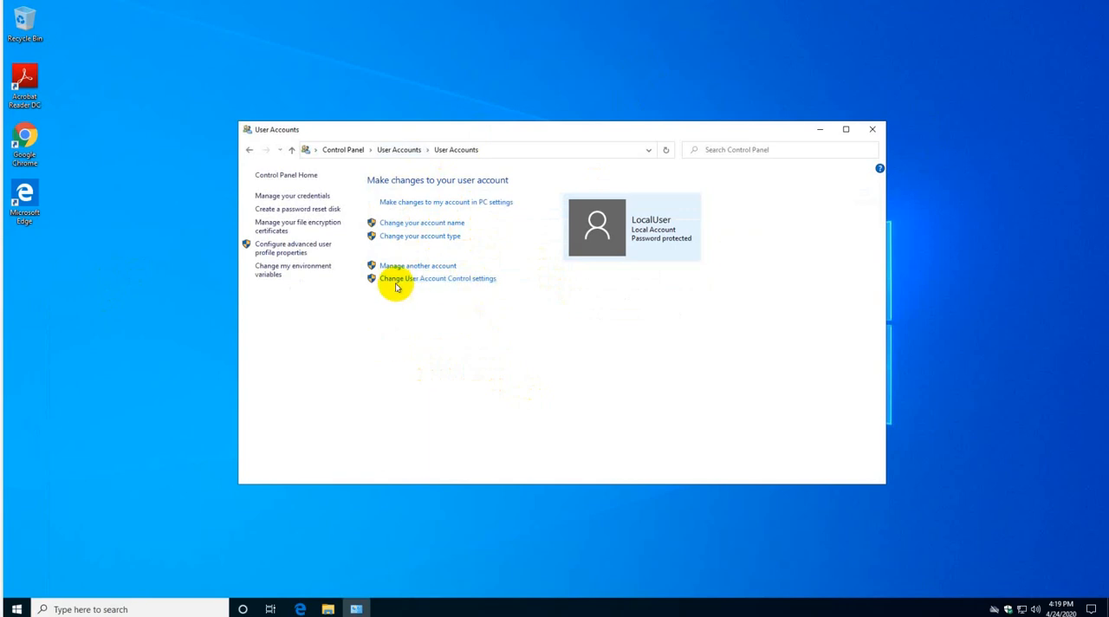
pyautogui.moveTo(873, 125)
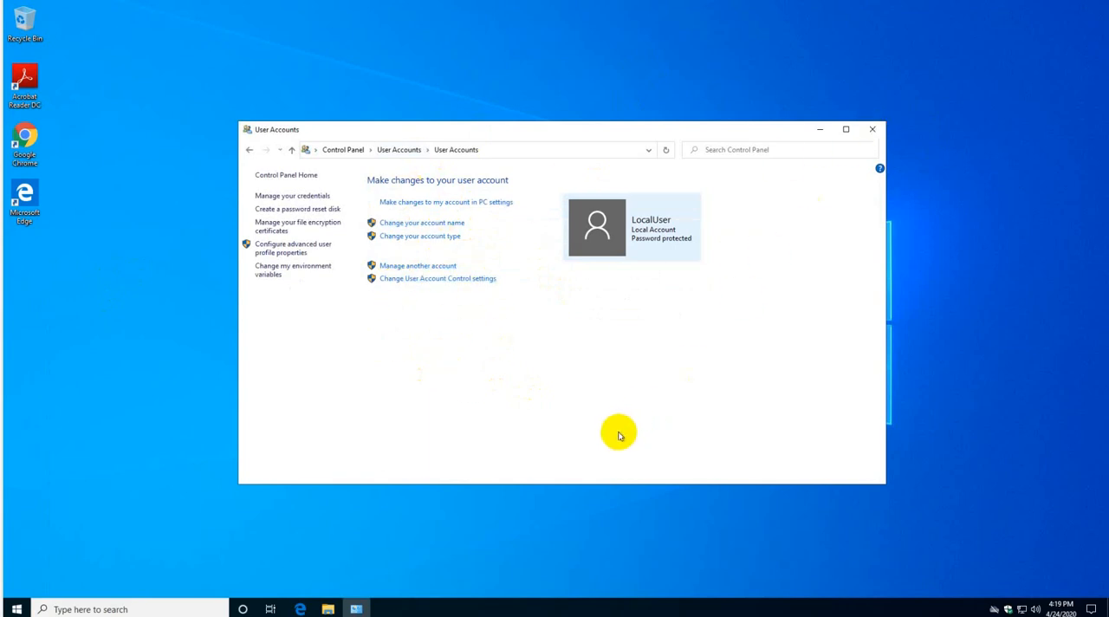
pyautogui.moveTo(561, 430)
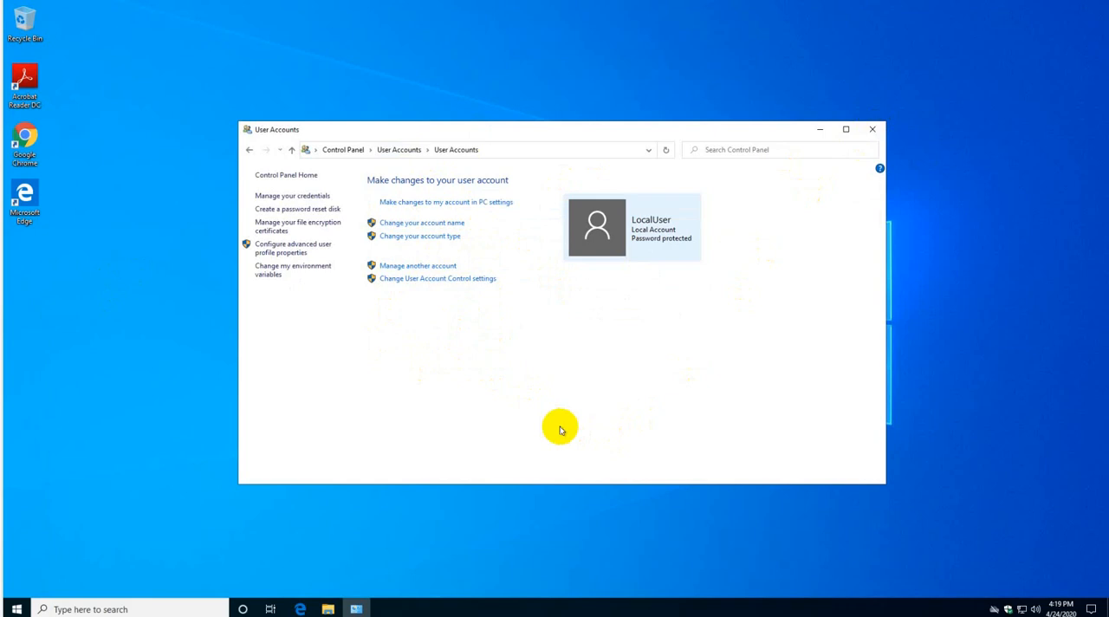
pyautogui.moveTo(548, 435)
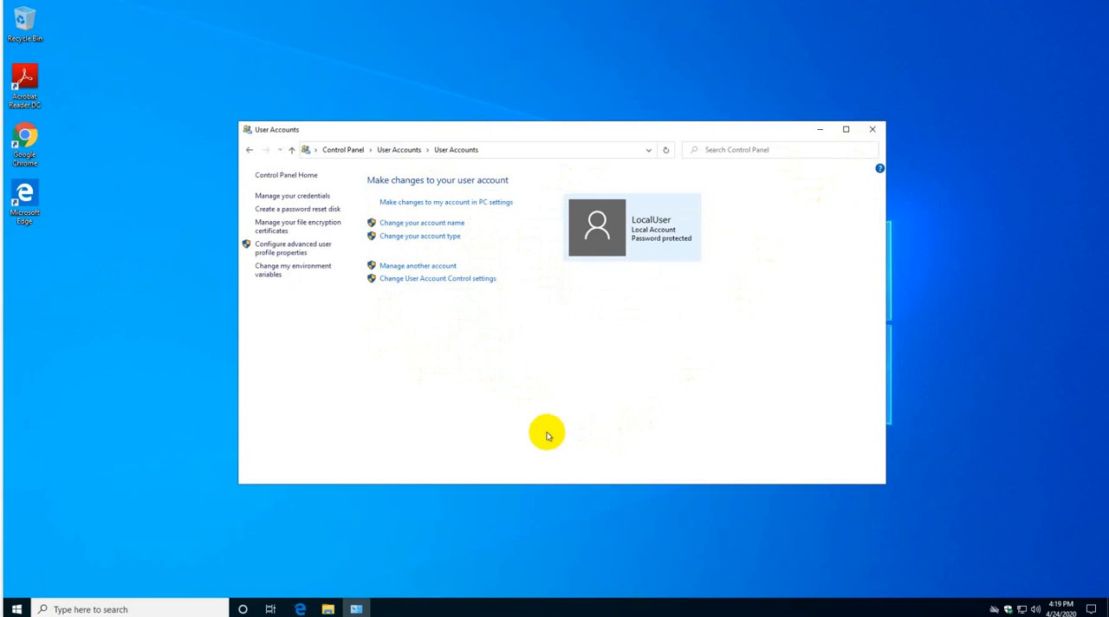